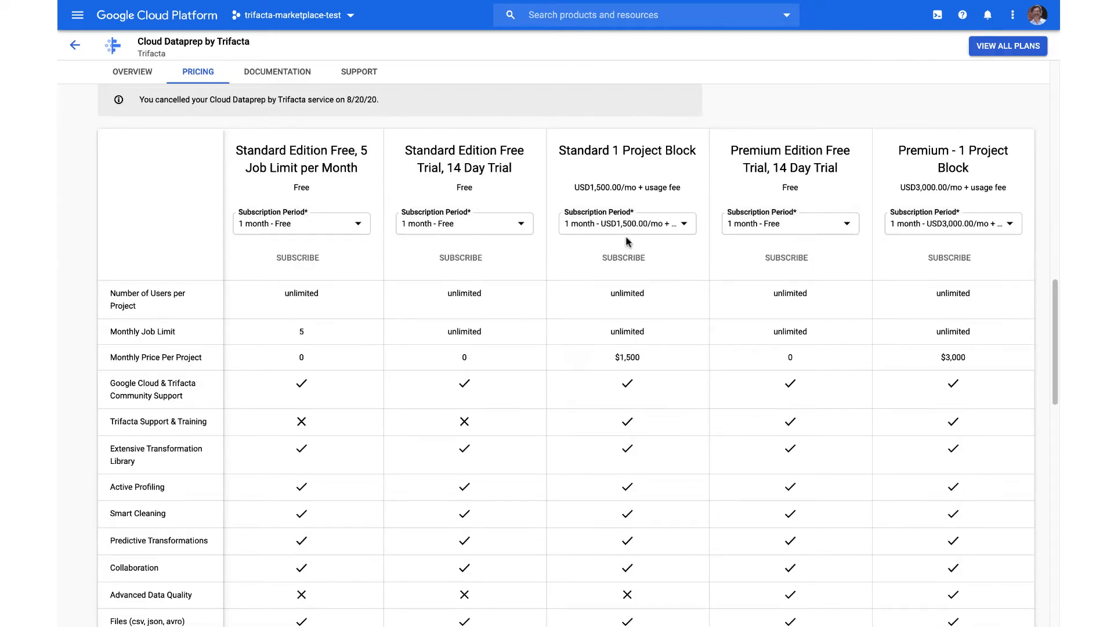
mouse_move(948, 184)
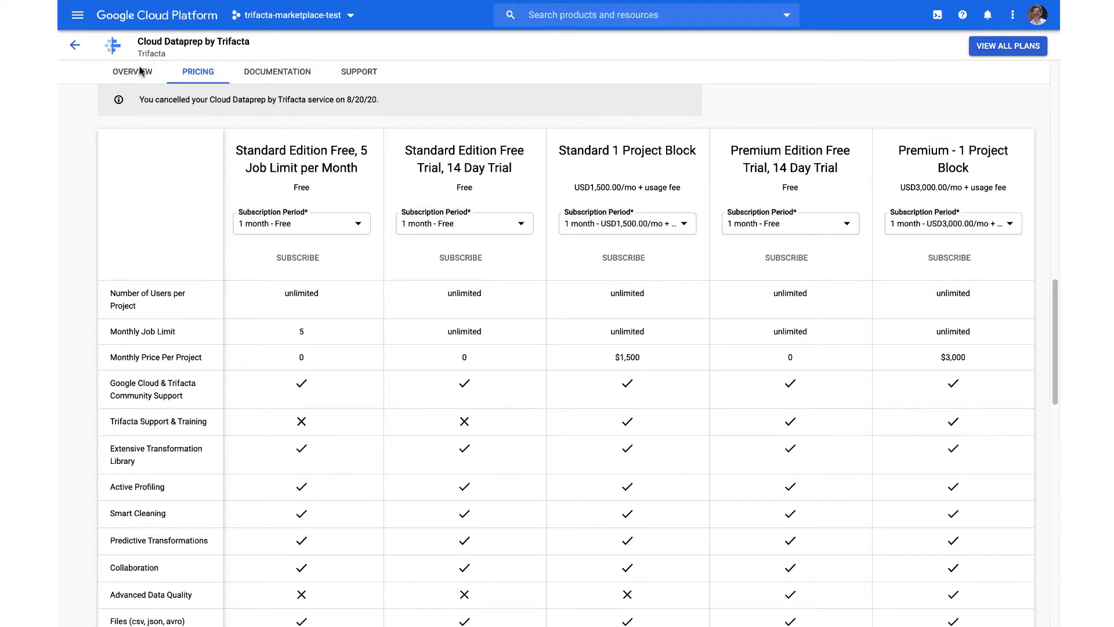
mouse_move(76, 15)
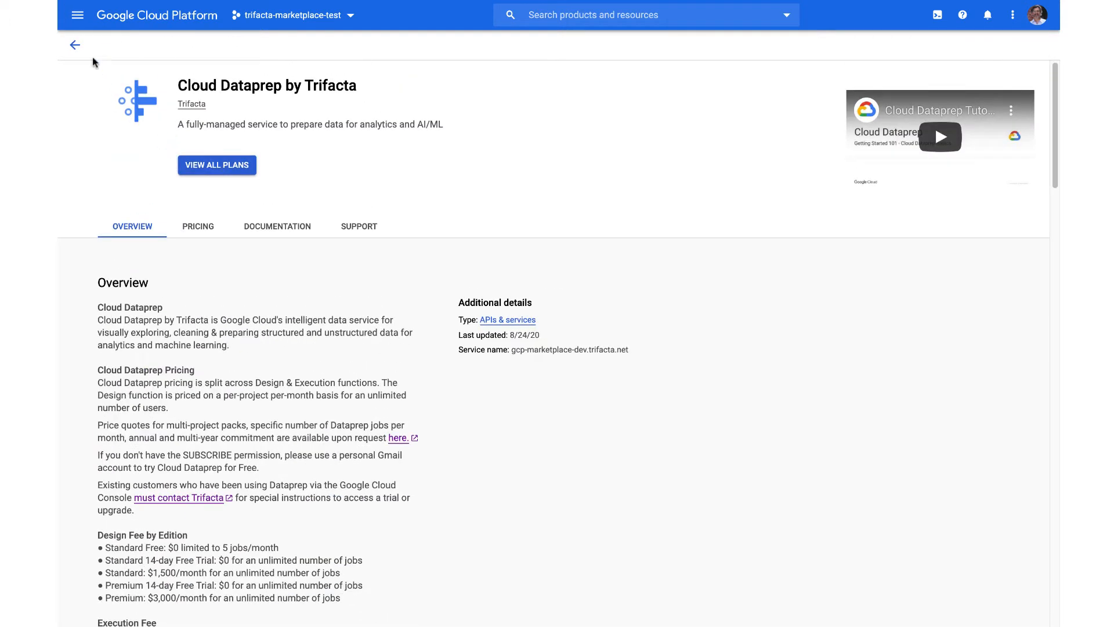
Launch Dataprep from the Big Data section of the Cloud products navigation menu.
click(78, 14)
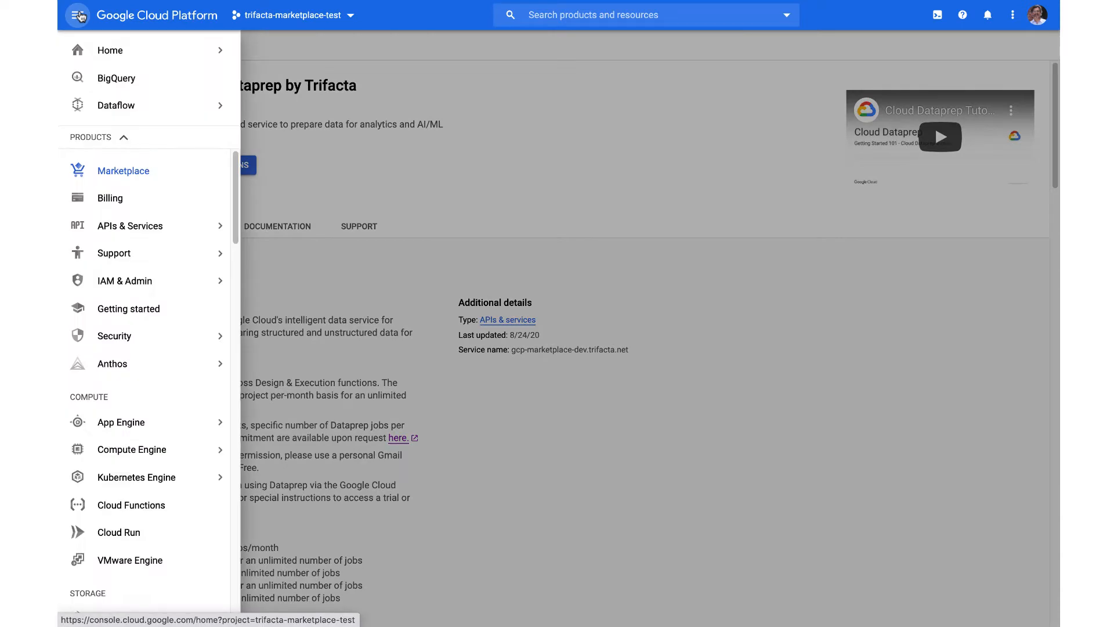
scroll(down, 3)
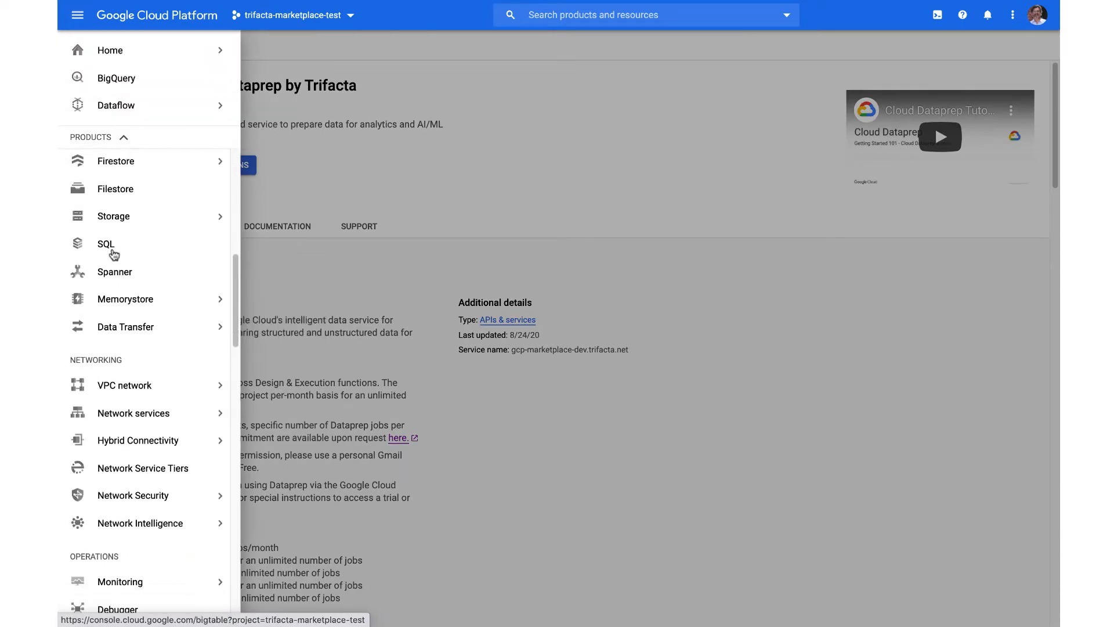
scroll(down, 3)
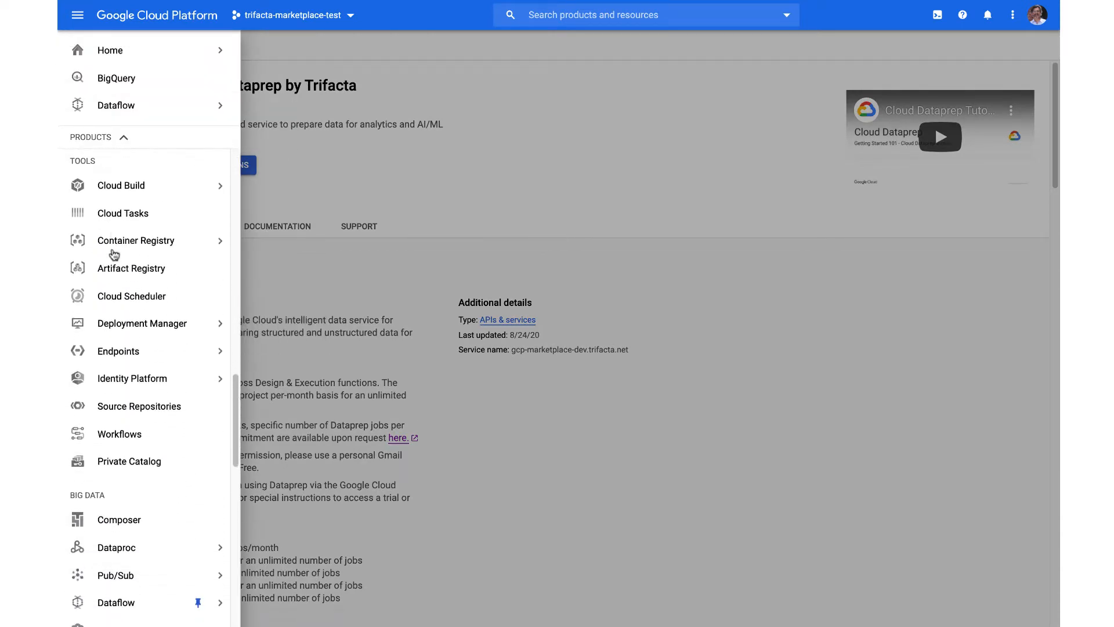
click(116, 473)
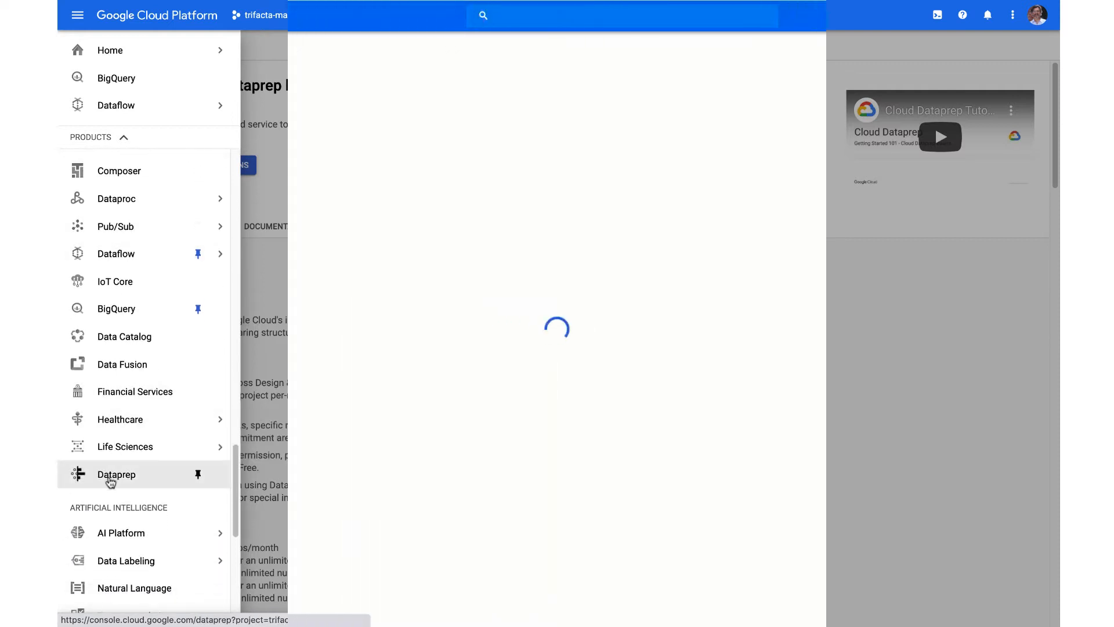
Load the Cloud Dataprep home page with recently updated flows and recent jobs.
click(116, 474)
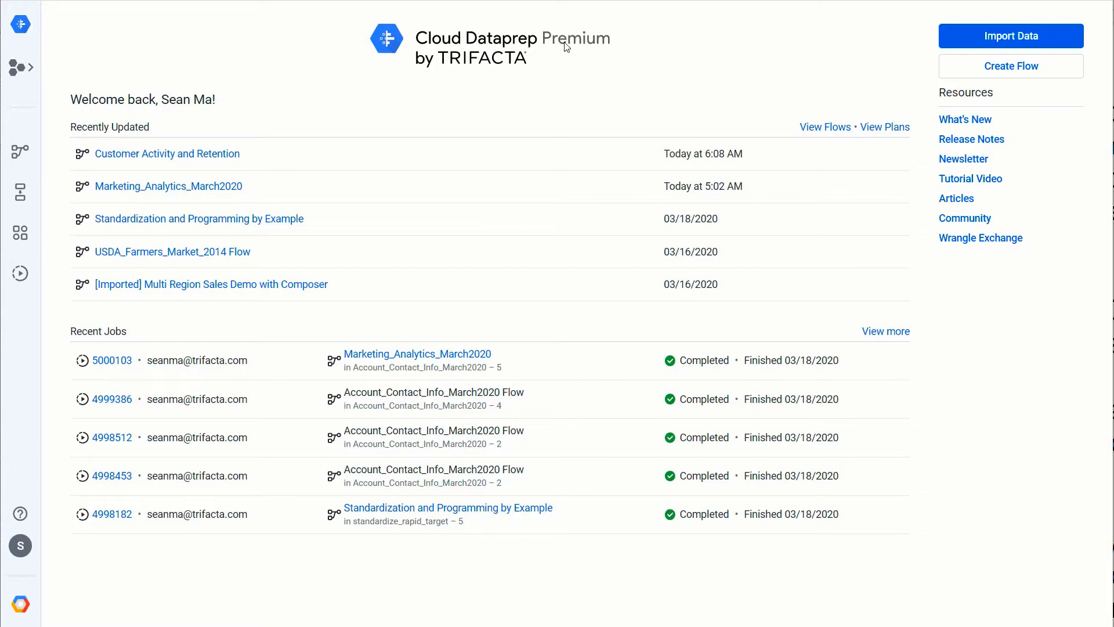
mouse_move(534, 44)
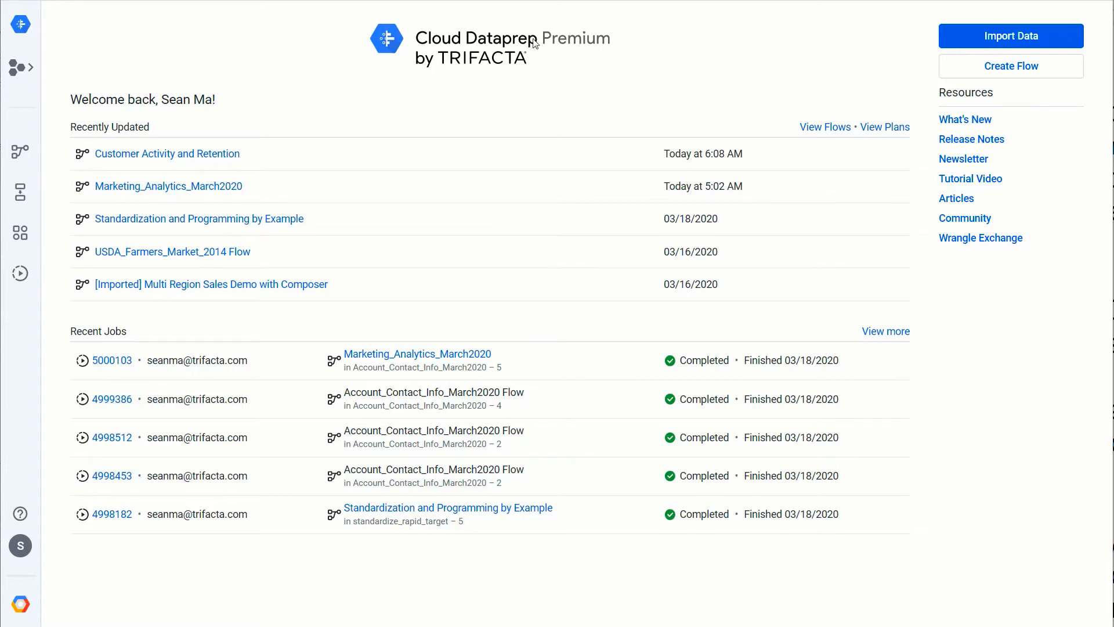
mouse_move(555, 53)
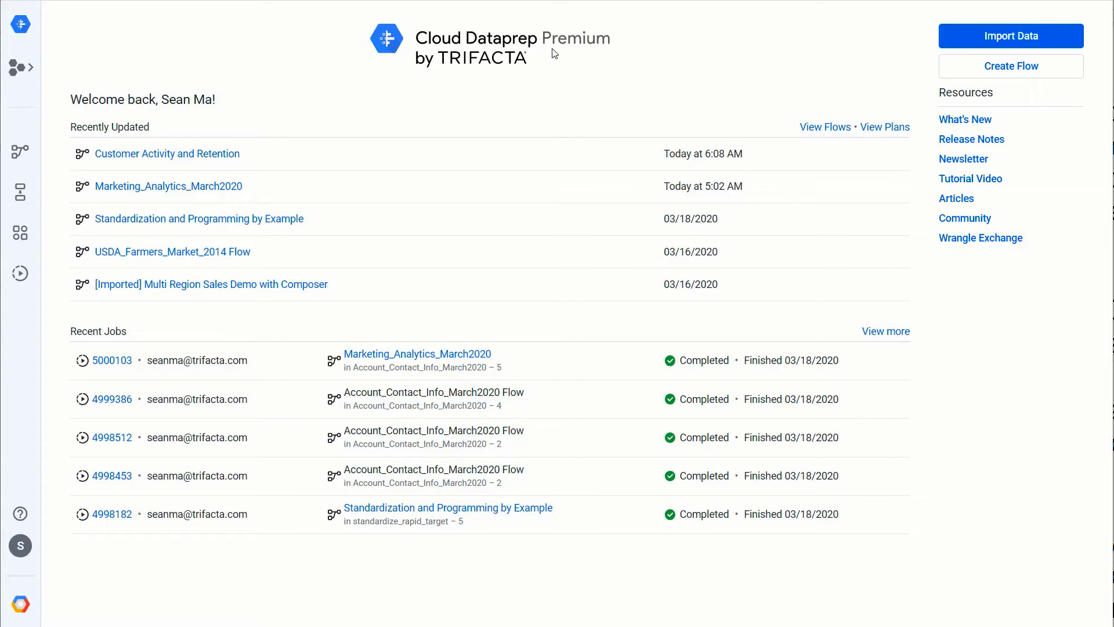
mouse_move(554, 68)
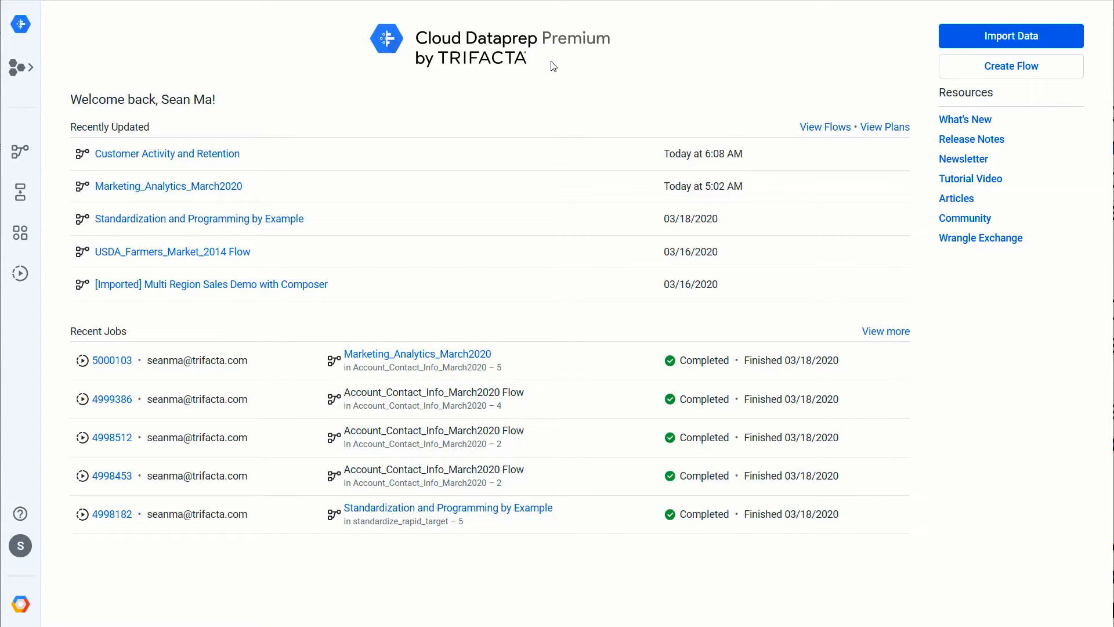
mouse_move(167, 153)
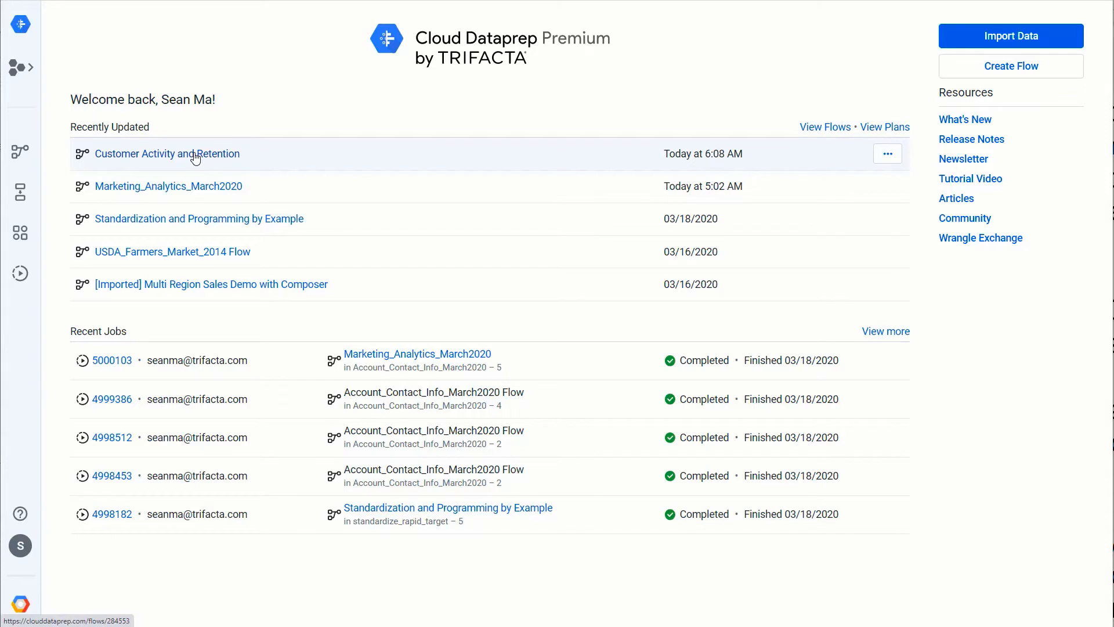
Open the Customer Activity and Retention flow and show Oracle_Accounts_Activity dataset details.
click(166, 153)
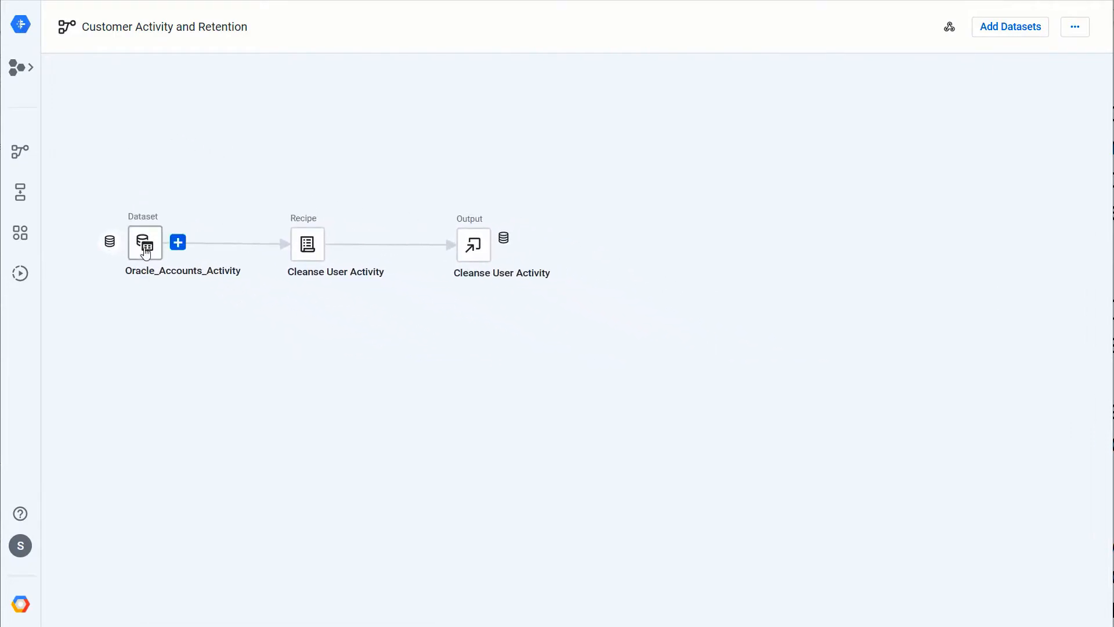
click(144, 242)
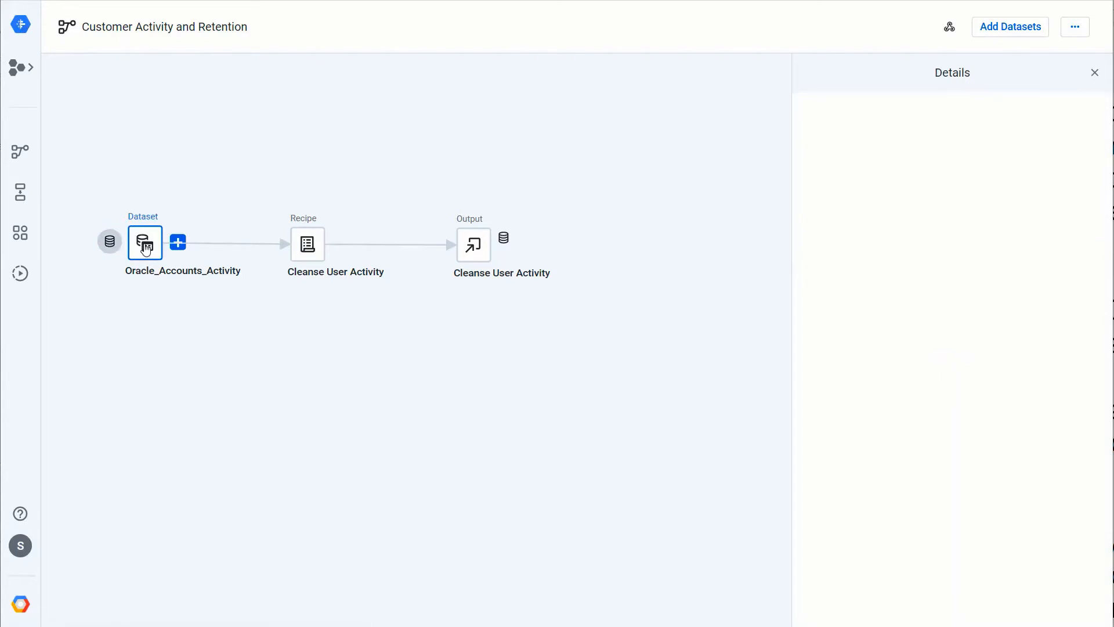
click(145, 242)
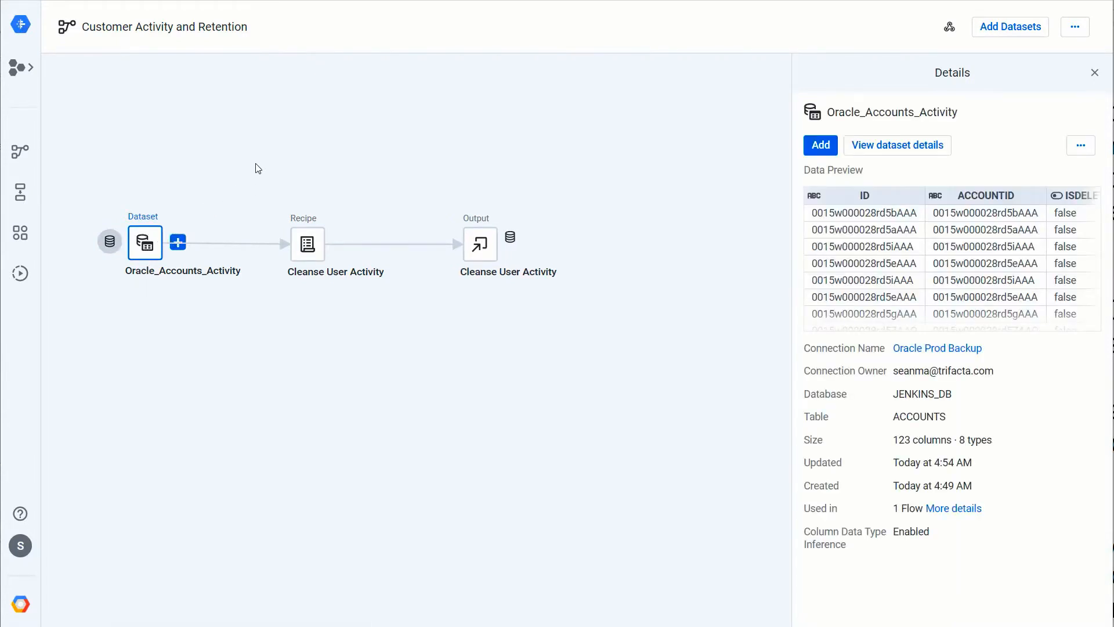
mouse_move(298, 162)
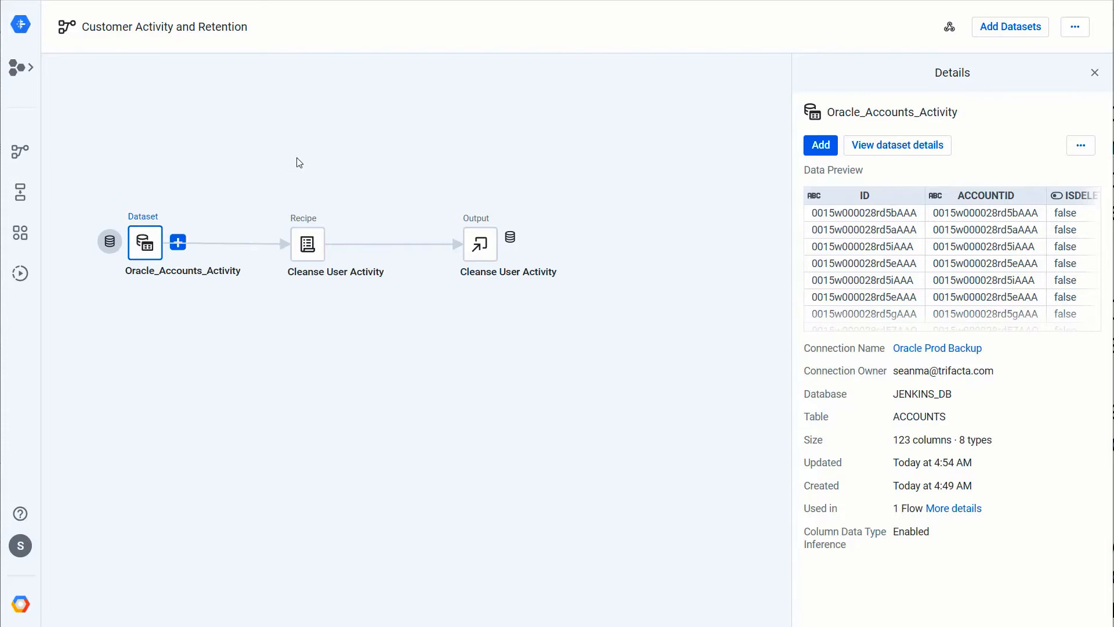
mouse_move(585, 90)
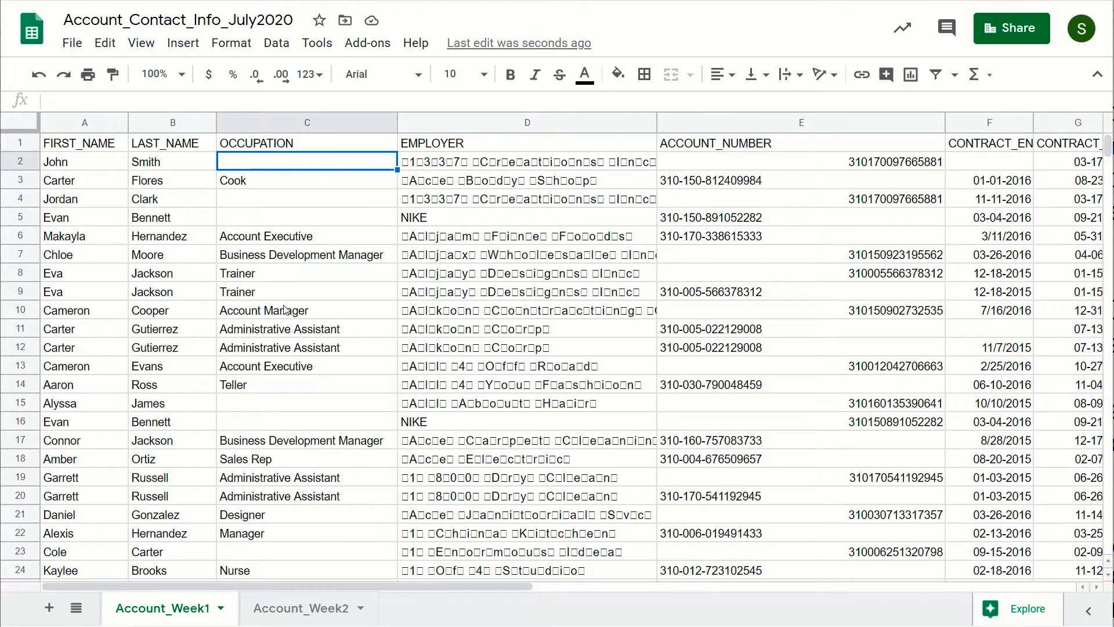
mouse_move(346, 176)
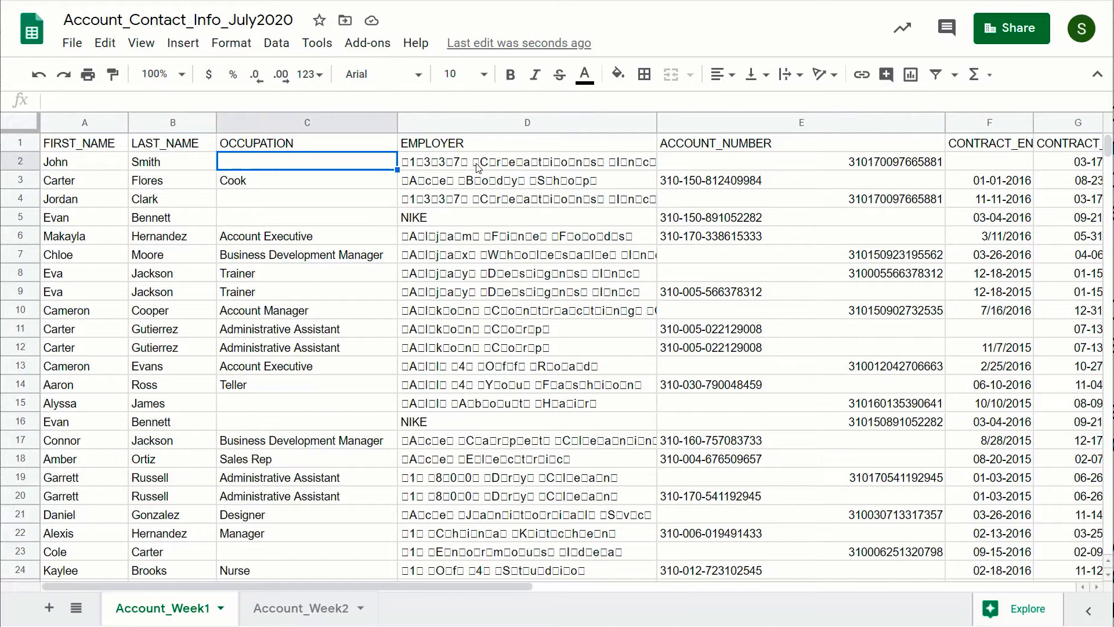
mouse_move(459, 185)
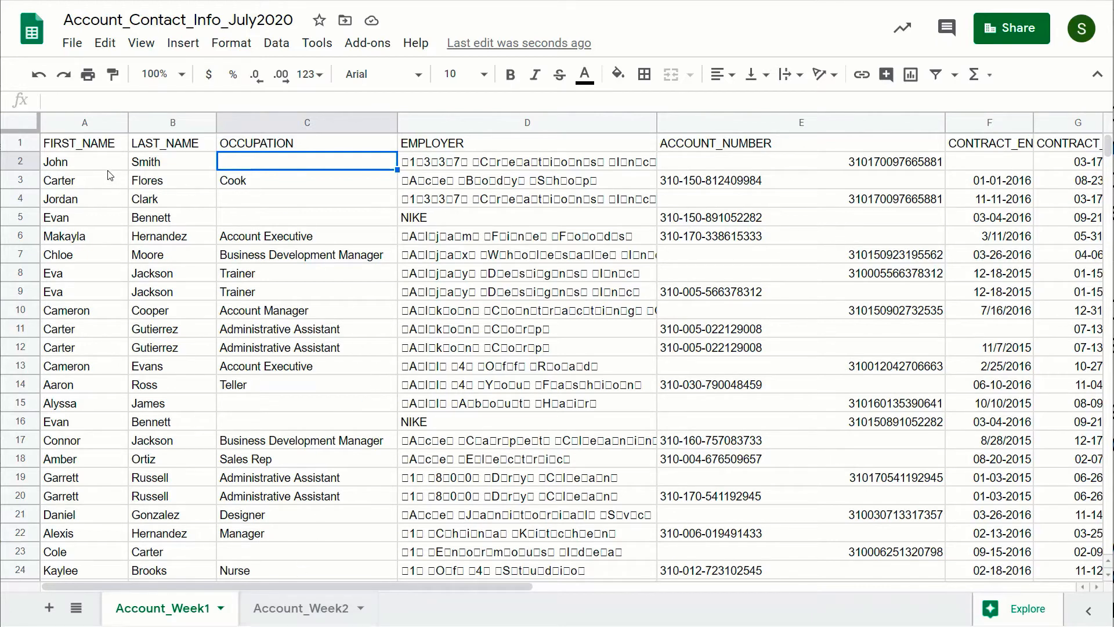
Review the Account_Week1 sheet of the Account_Contact_Info_July2020 spreadsheet in Google Sheets.
text(Sea)
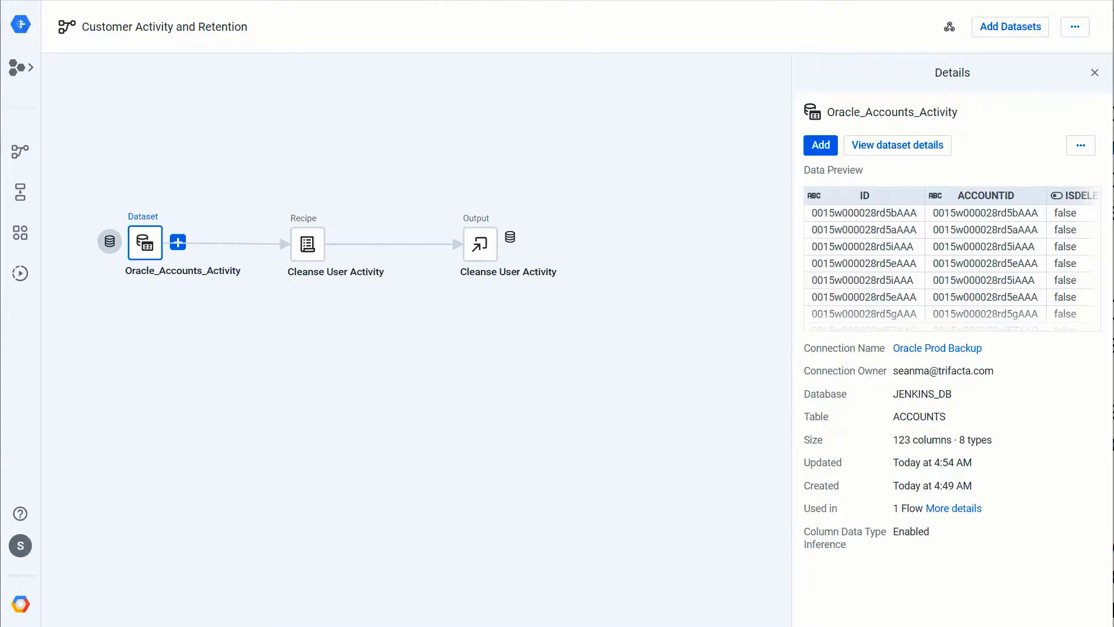
mouse_move(648, 150)
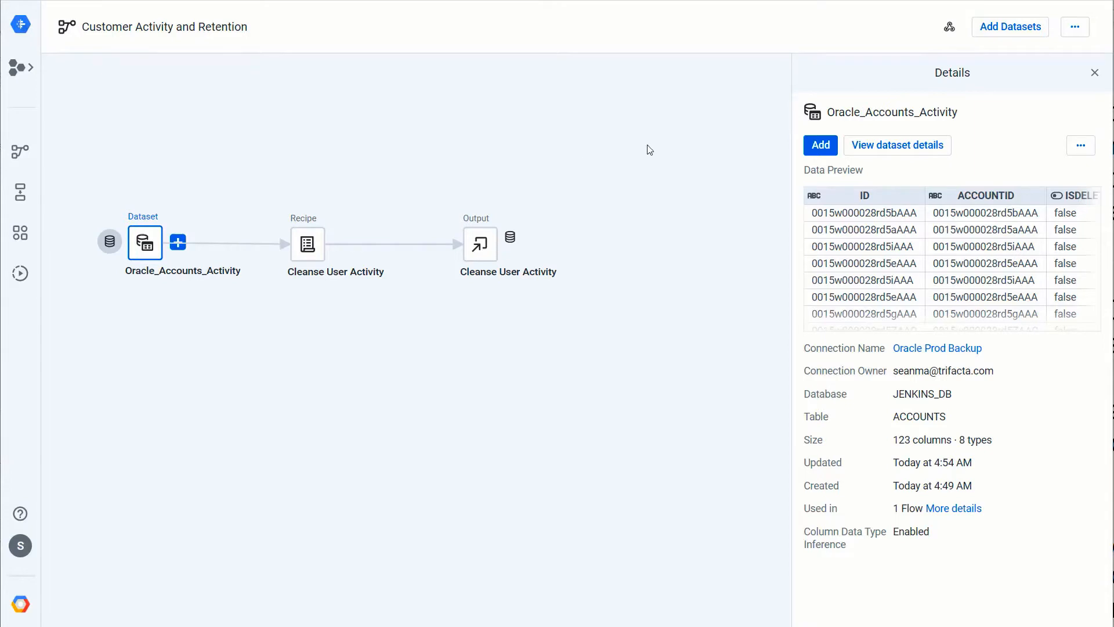
Add a dataset to the flow, browsing Google Sheets for the July2020 spreadsheet.
click(1009, 27)
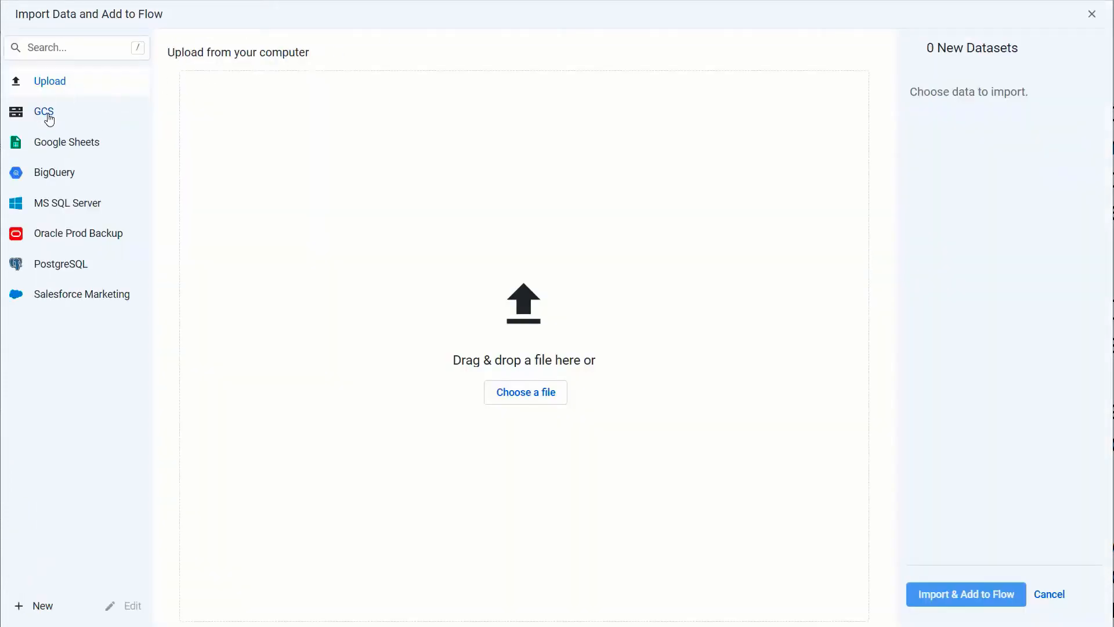
mouse_move(64, 153)
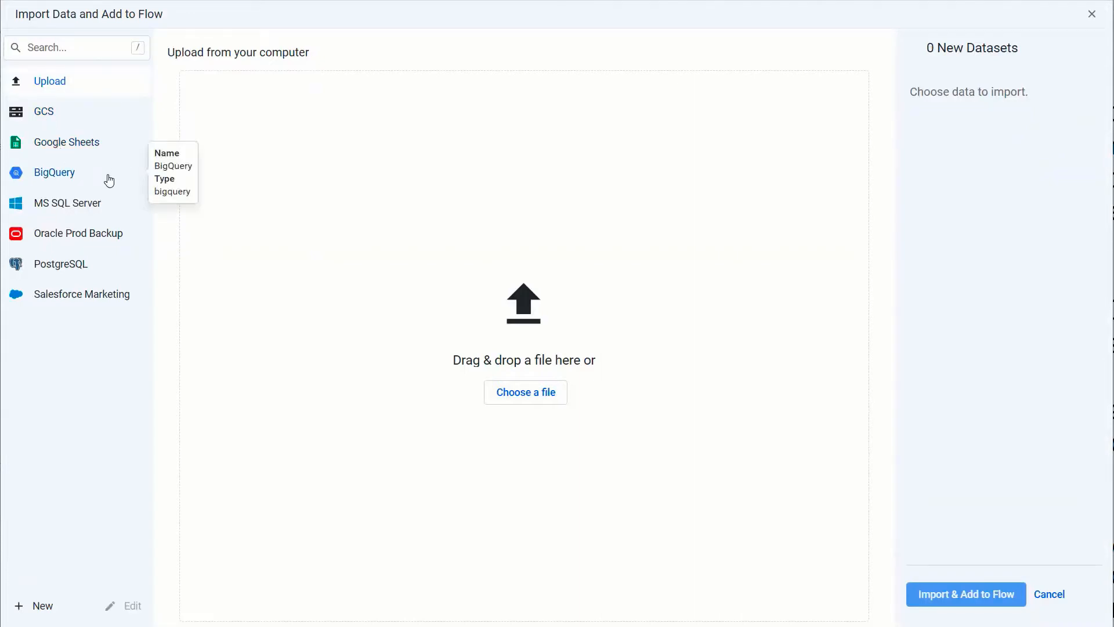
mouse_move(141, 371)
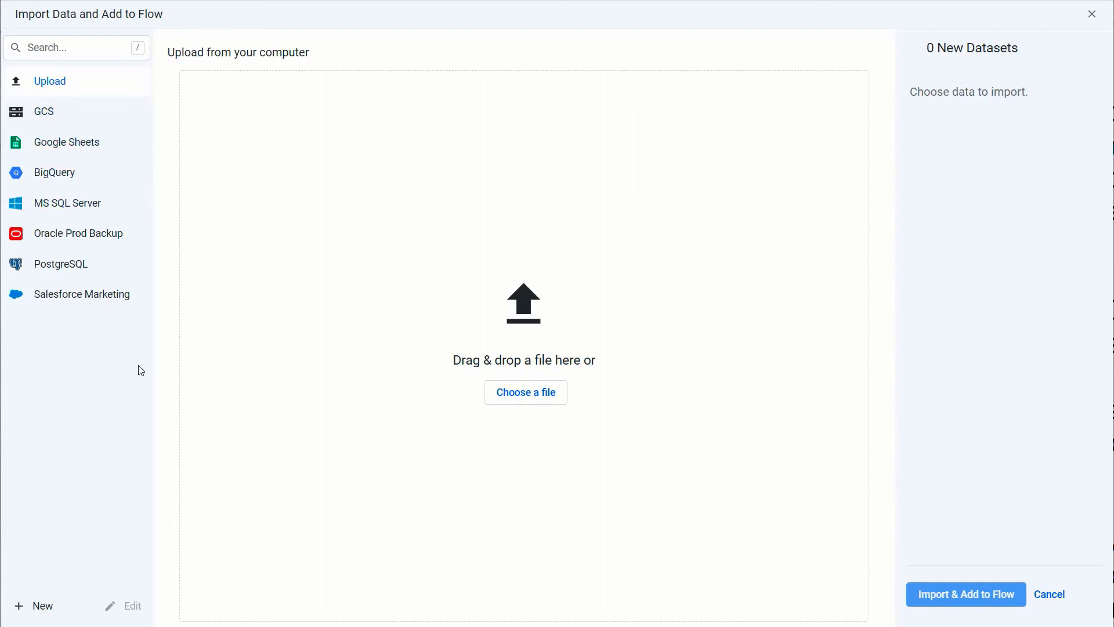
click(68, 142)
text(July2020)
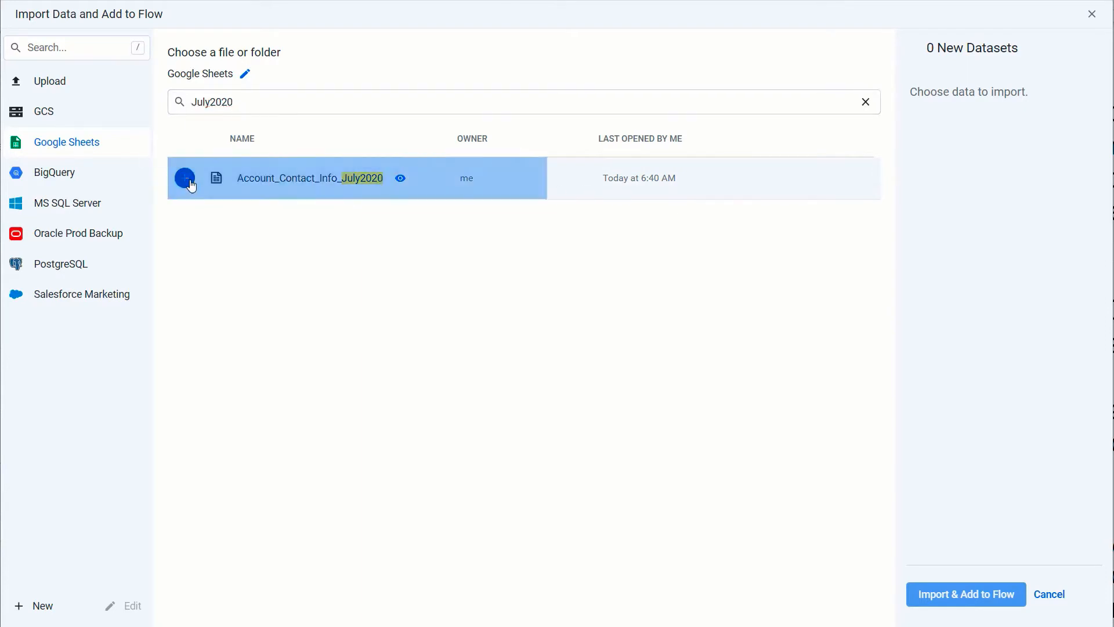
Queue Account_Contact_Info_July2020 for import and open its import settings for the two sheets.
click(186, 178)
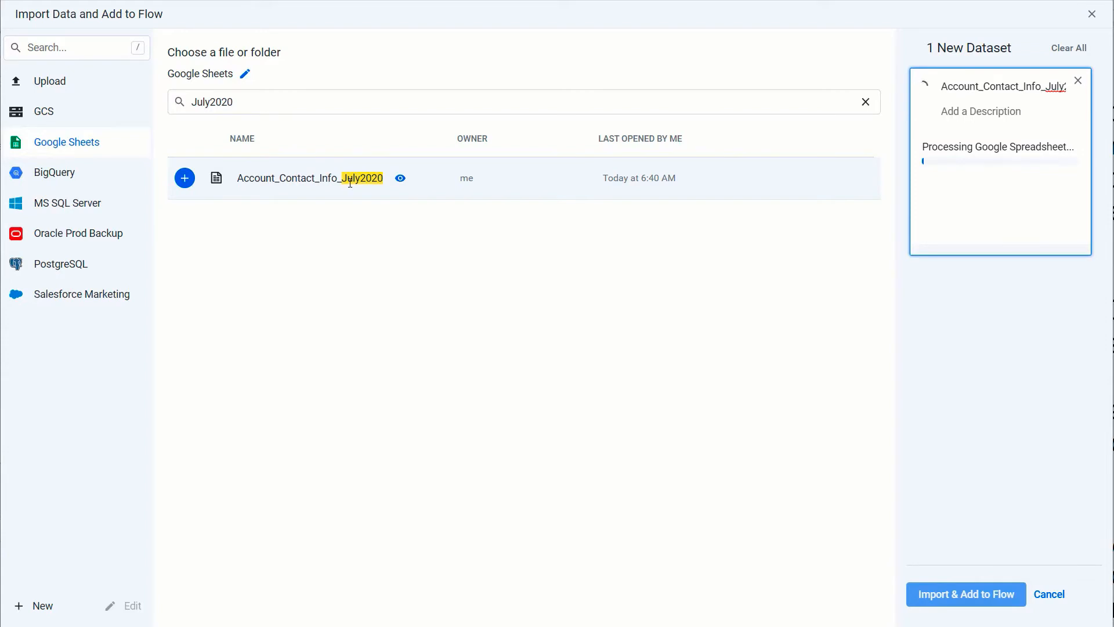
click(185, 177)
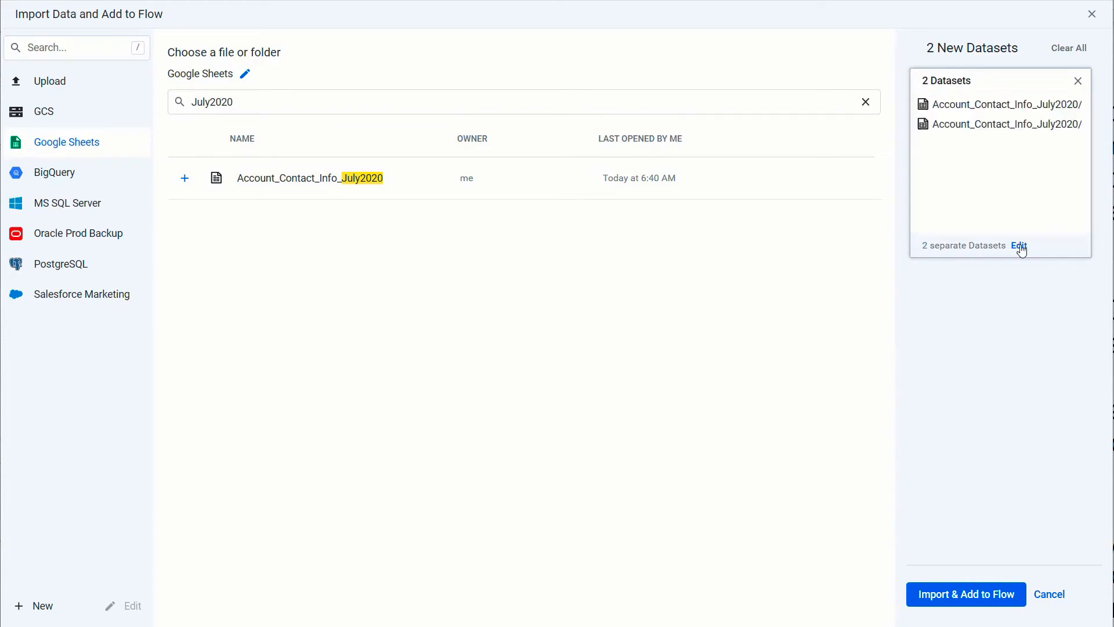
click(1019, 245)
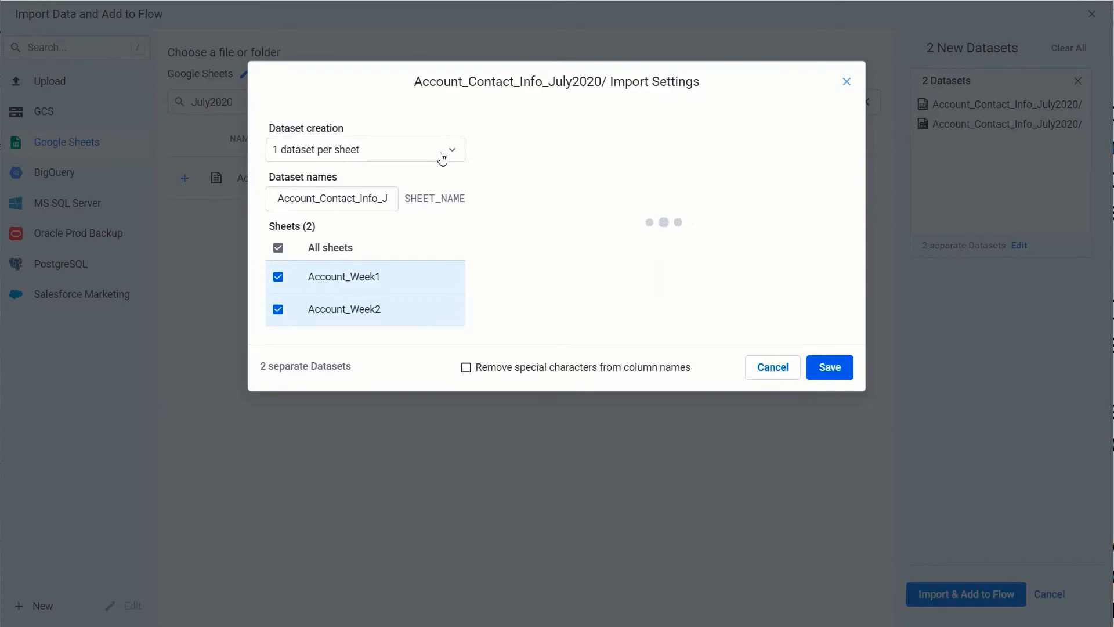
Set dataset creation to 'All and future sheets into 1 dataset' and import it into the flow.
click(365, 149)
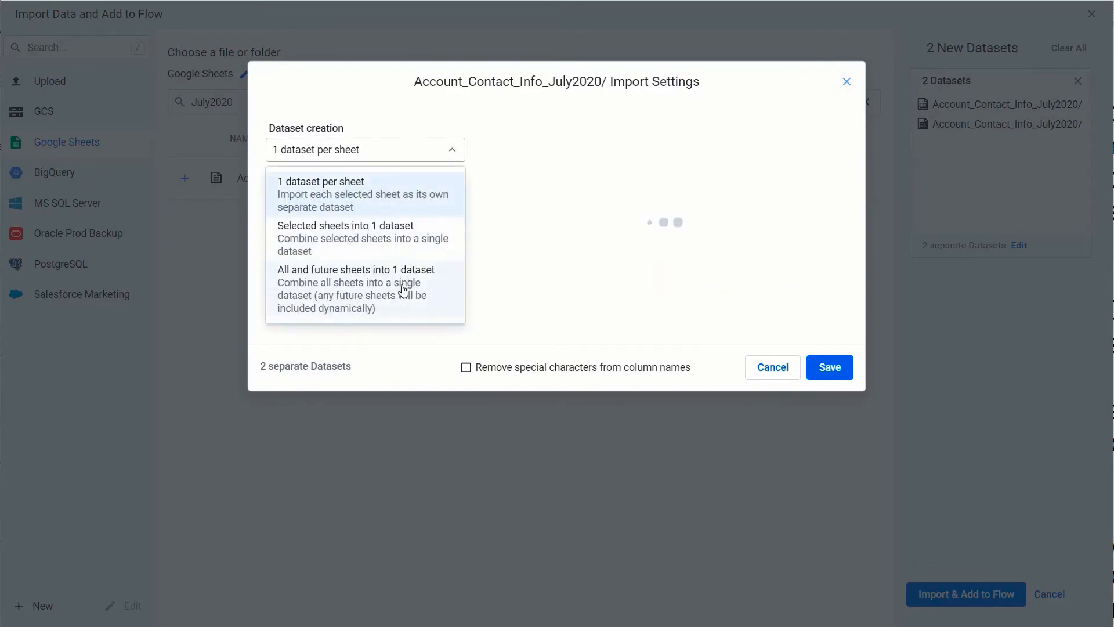
click(355, 289)
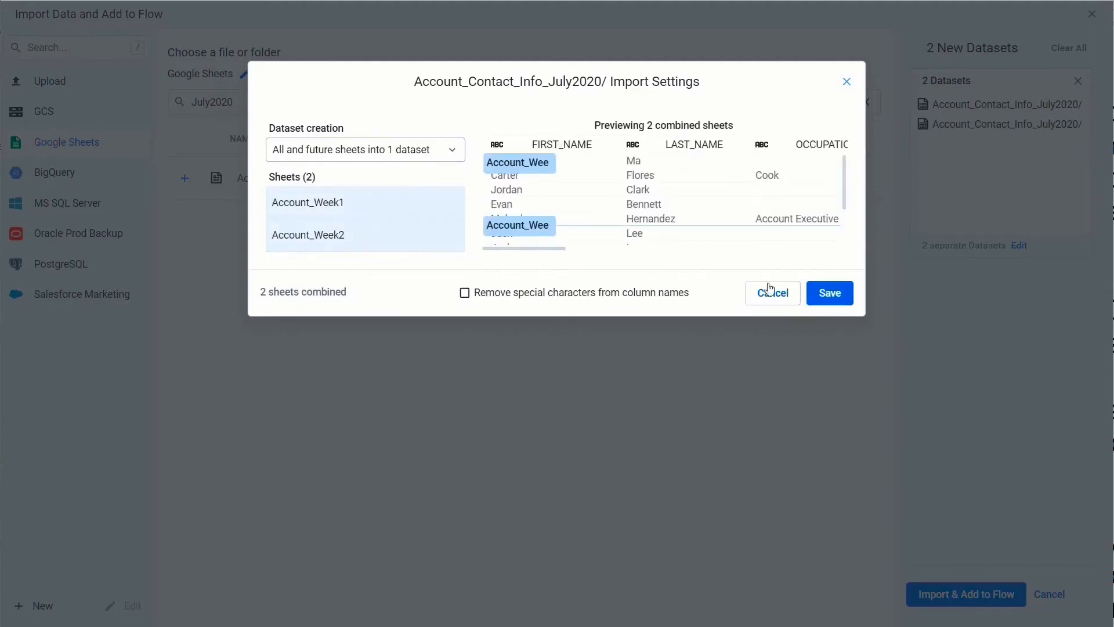
click(829, 293)
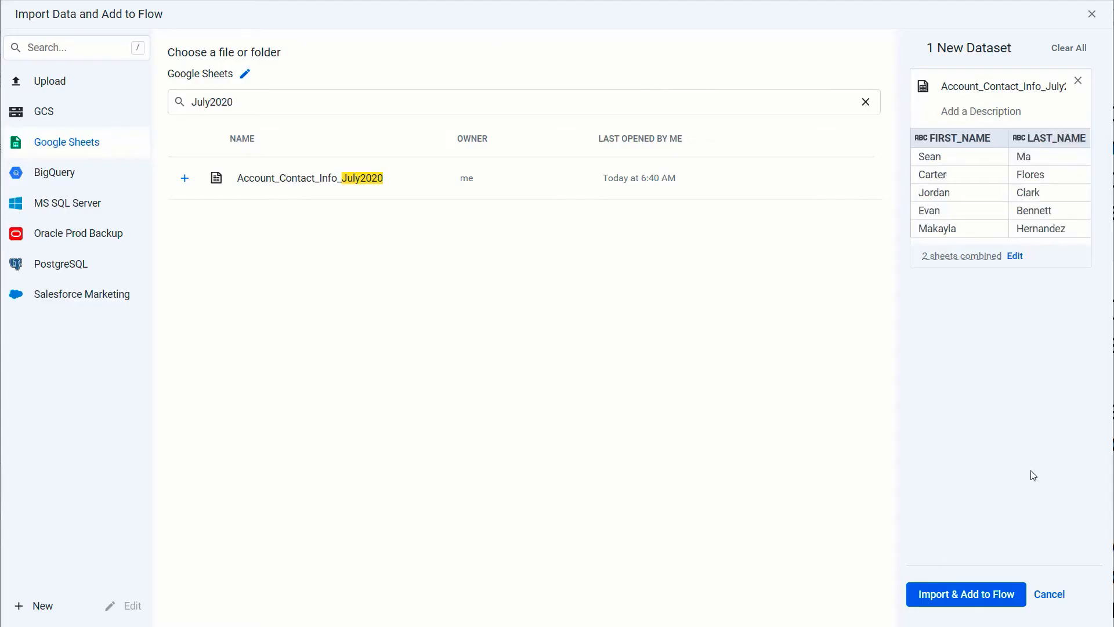
click(965, 594)
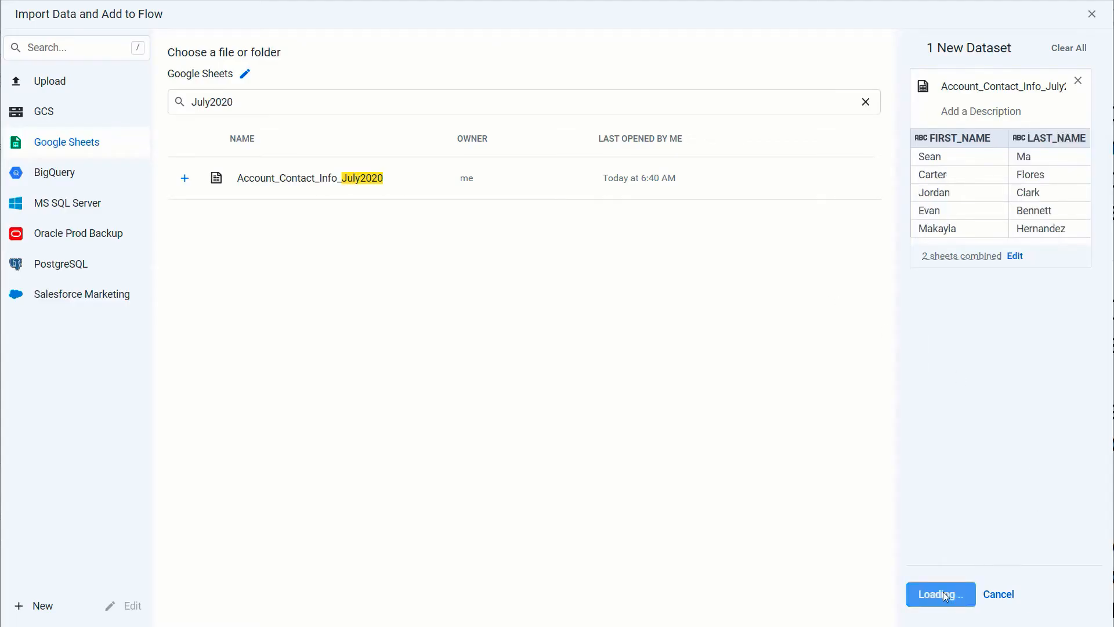
Show details of the newly added Account_Contact_Info_July2020 dataset in the flow.
click(939, 594)
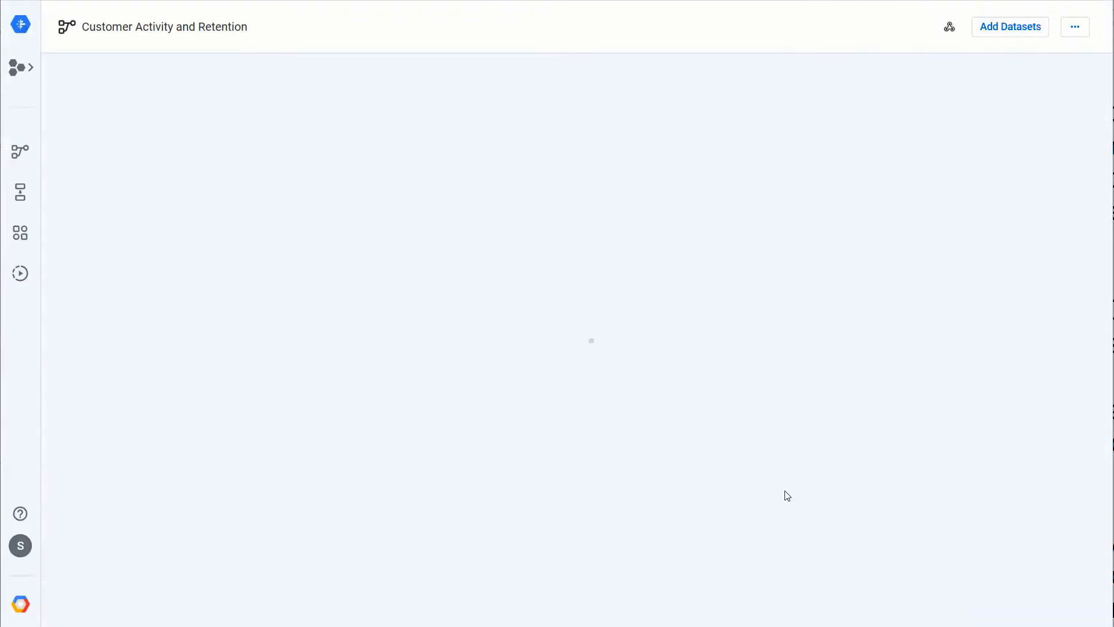
click(412, 463)
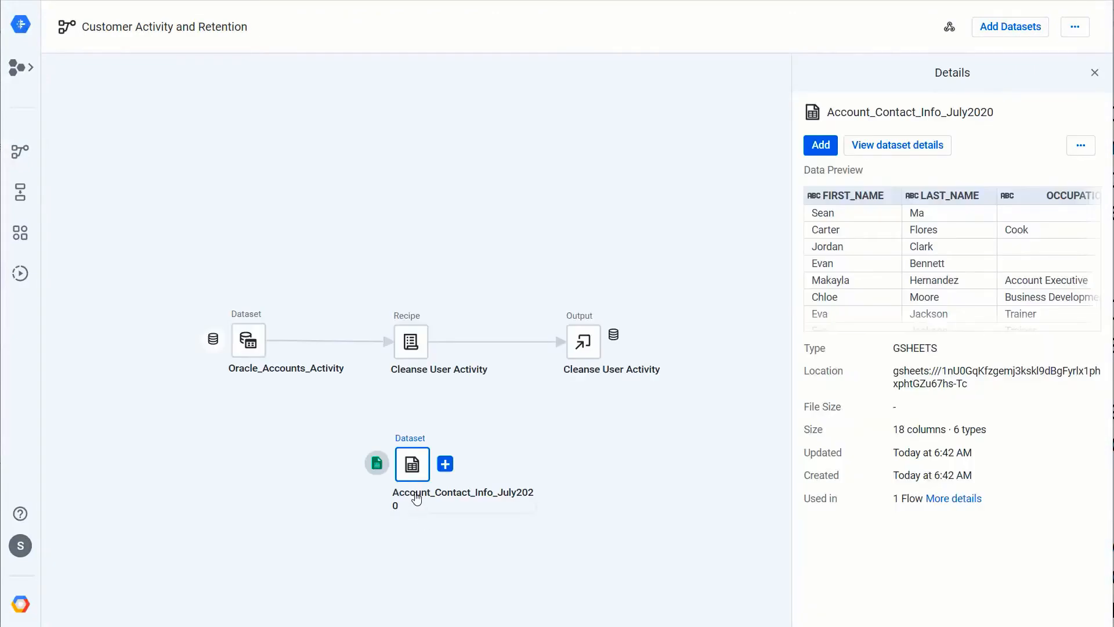
mouse_move(881, 527)
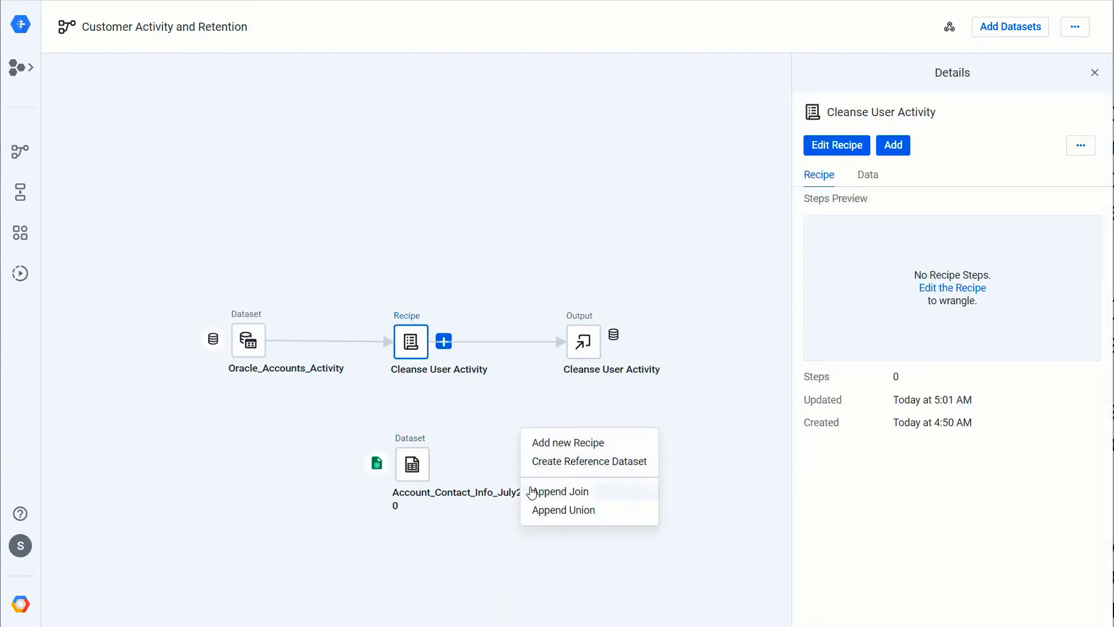
Append a join to Cleanse User Activity using Account_Contact_Info_July2020 and accept it.
click(561, 491)
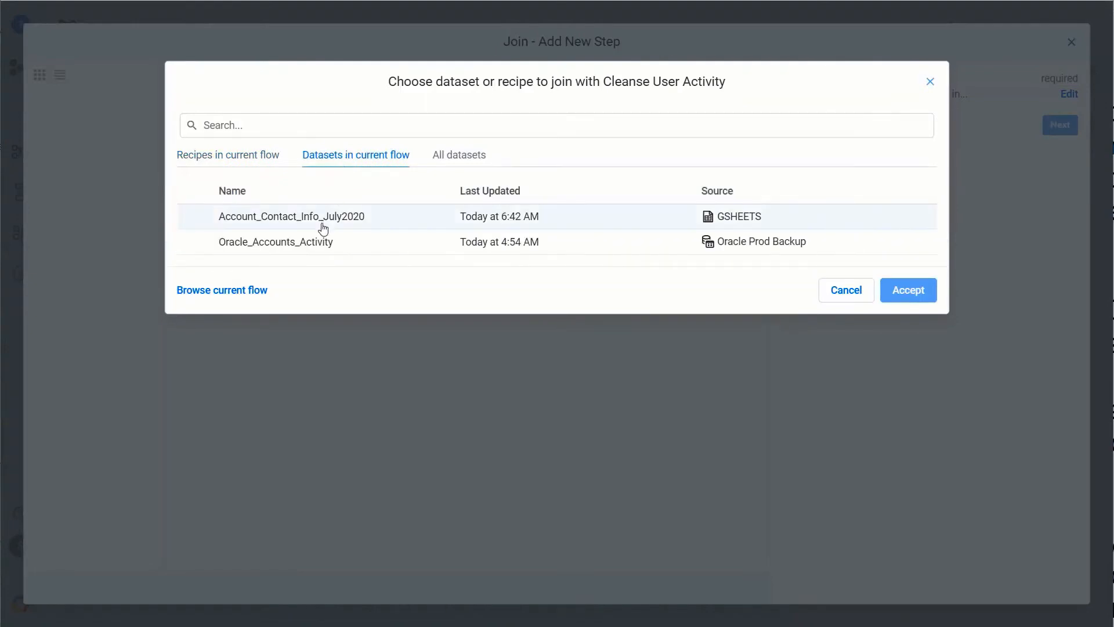
click(291, 216)
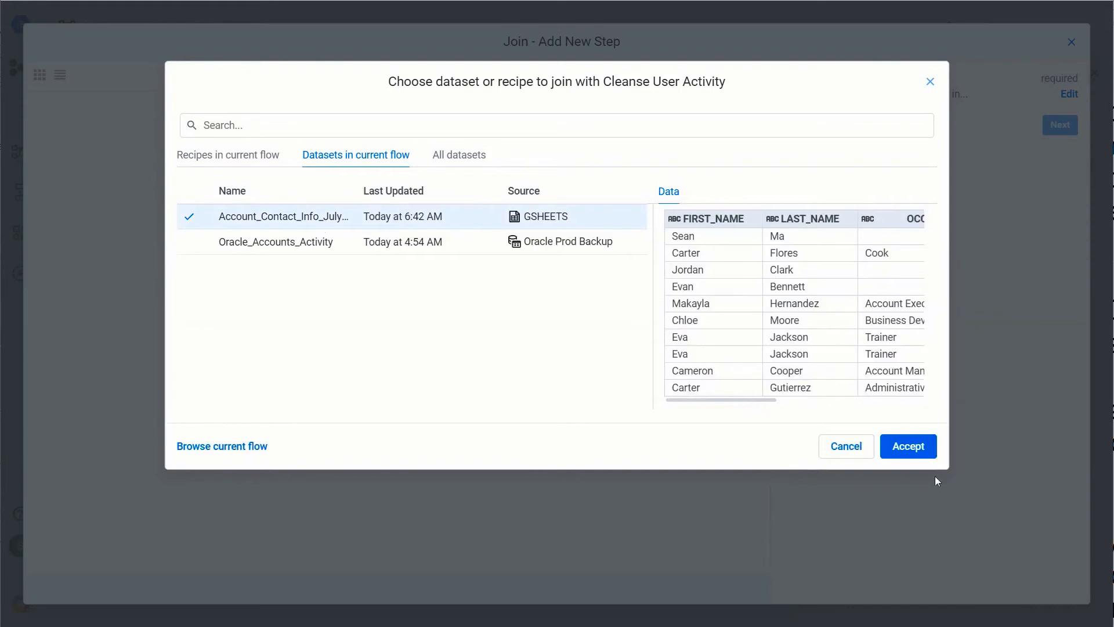
click(908, 446)
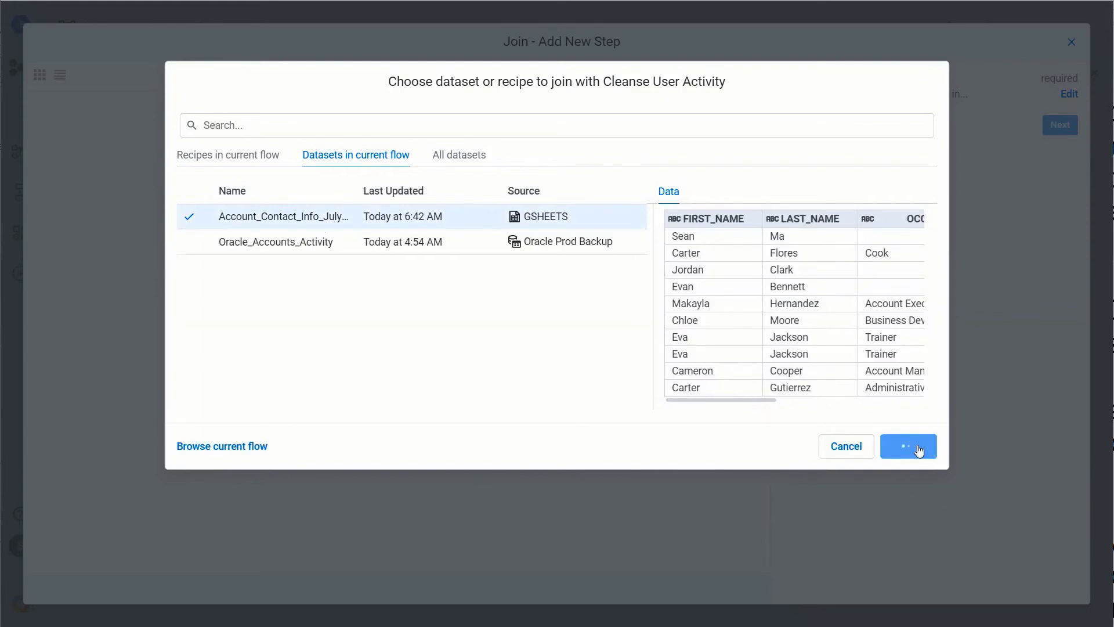
click(908, 445)
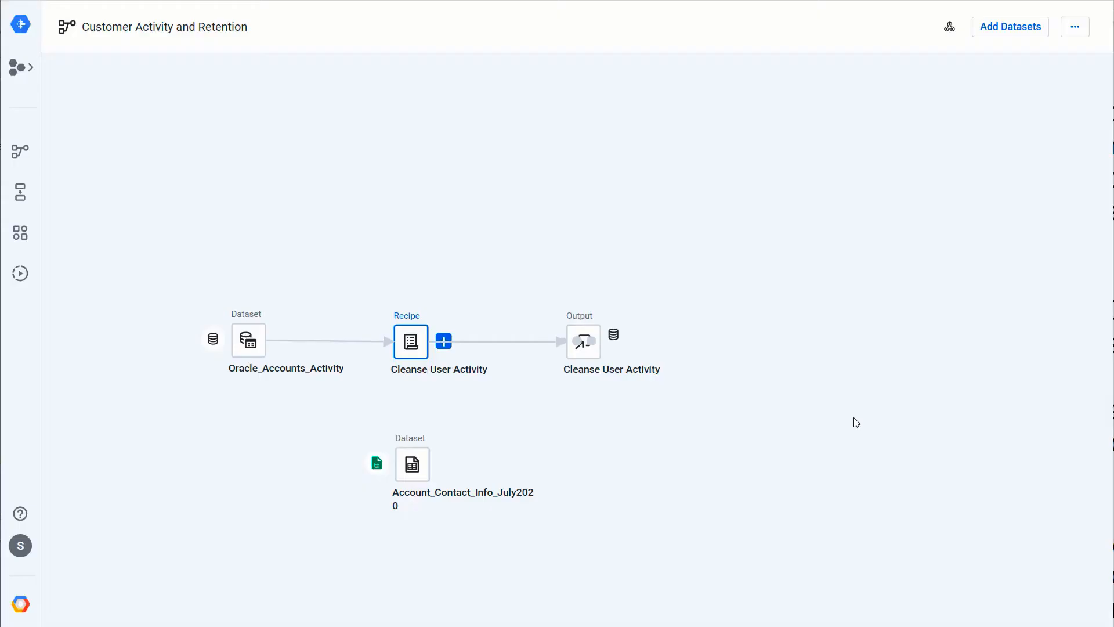
click(412, 465)
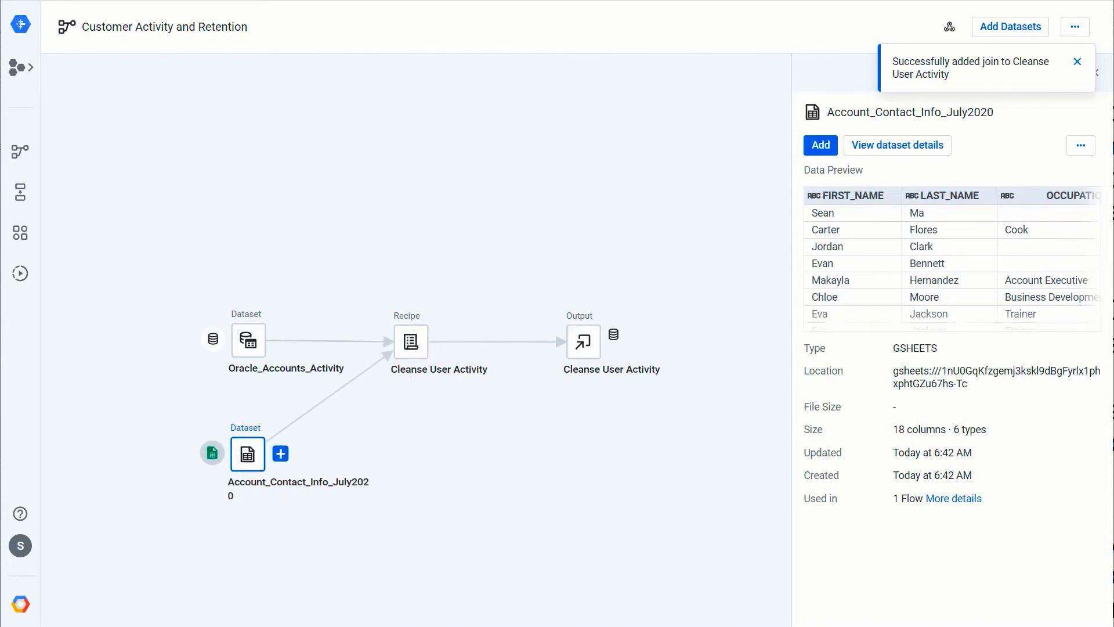
Dismiss the join success message and show the Cleanse User Activity output's details.
click(1077, 61)
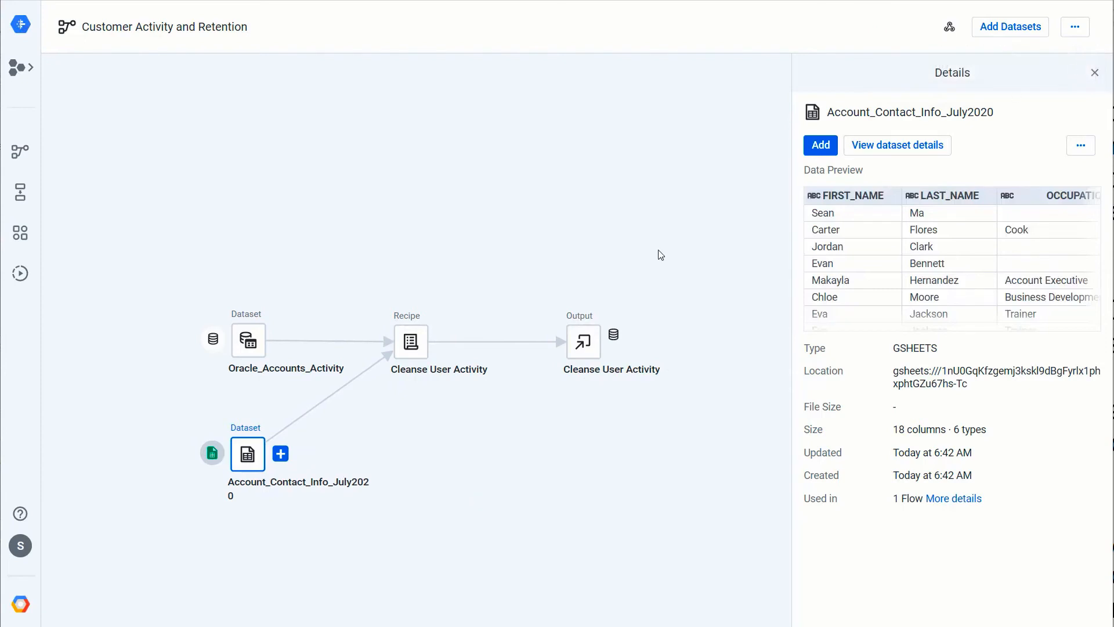
mouse_move(615, 302)
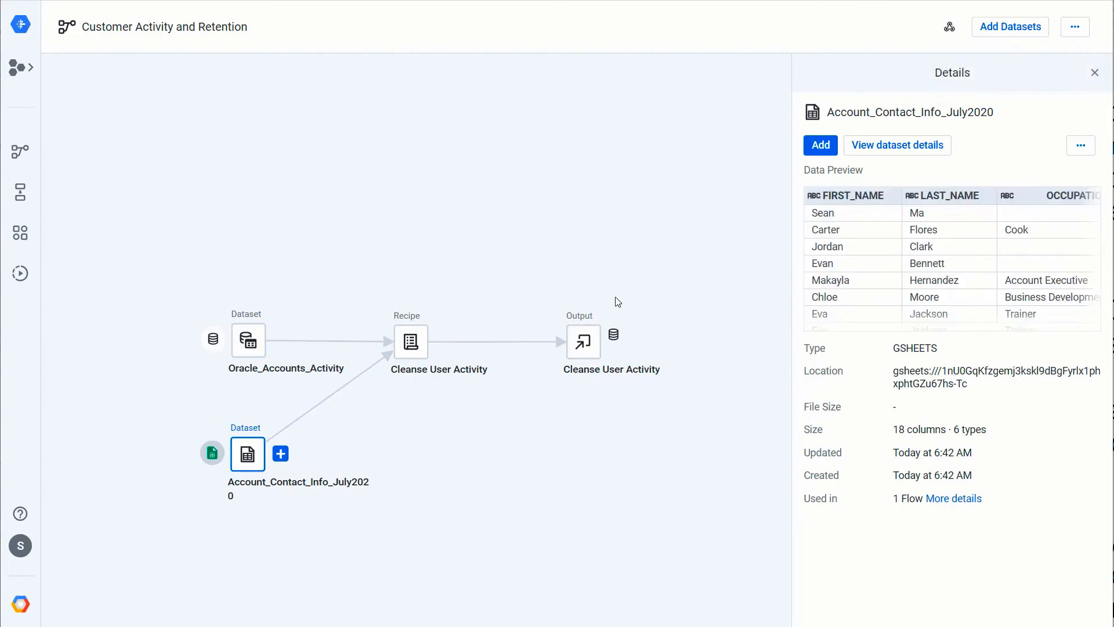
click(583, 341)
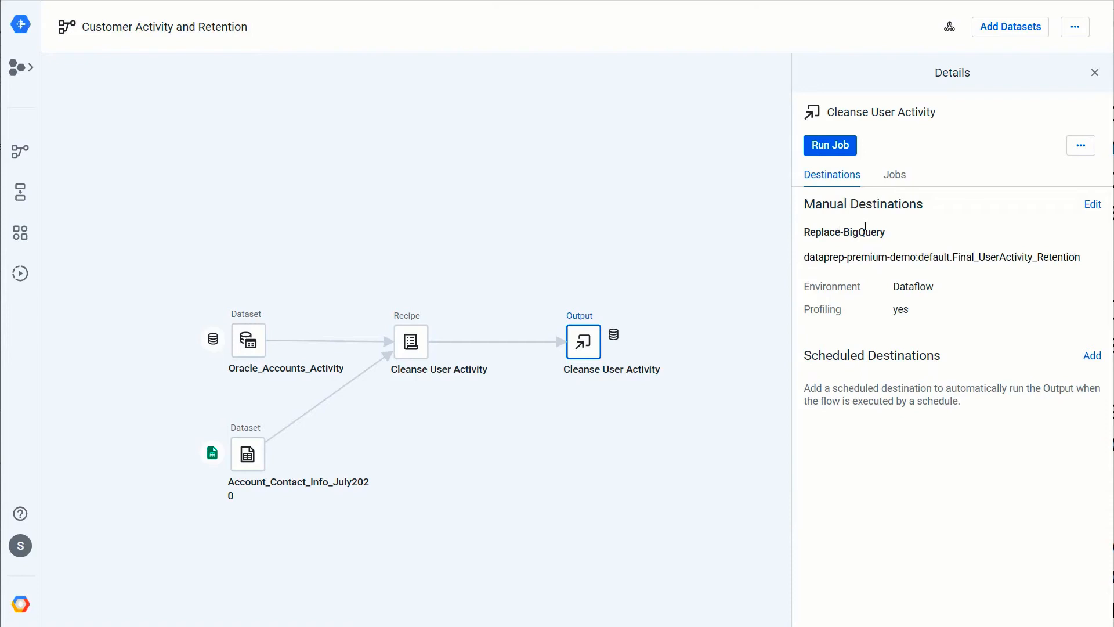
mouse_move(946, 245)
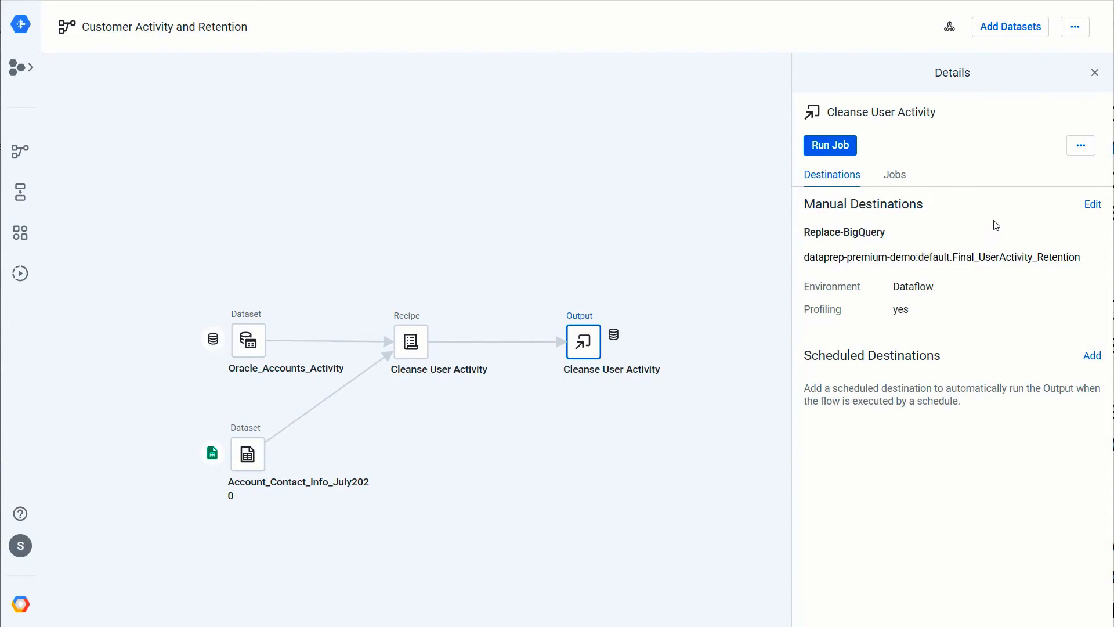
mouse_move(1078, 50)
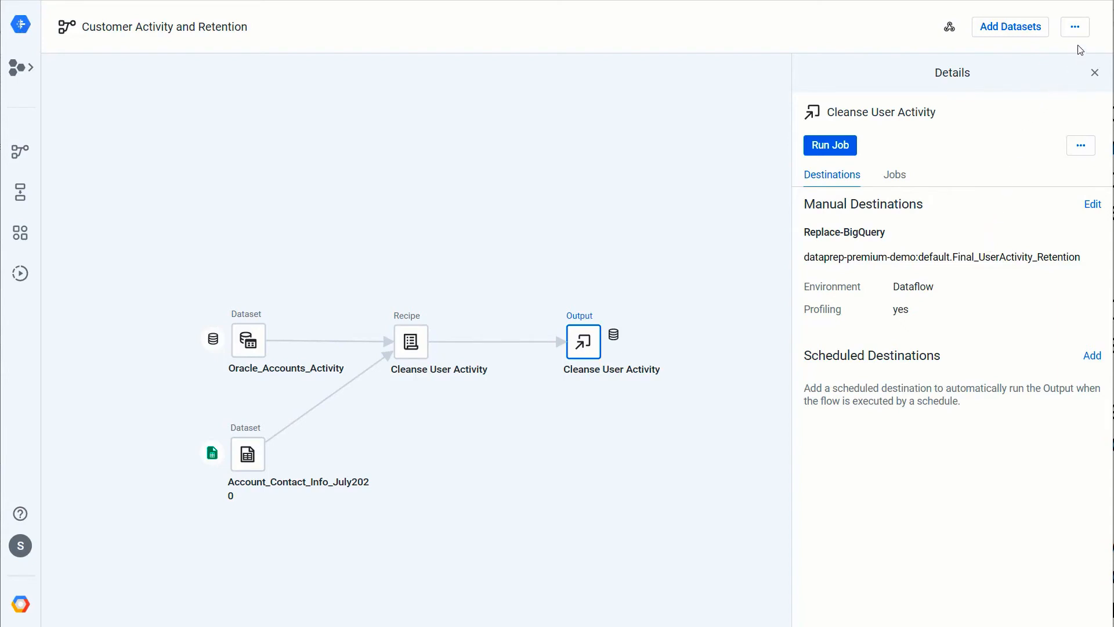
Reach the flow's webhook task settings from its additional-actions menu.
click(1075, 27)
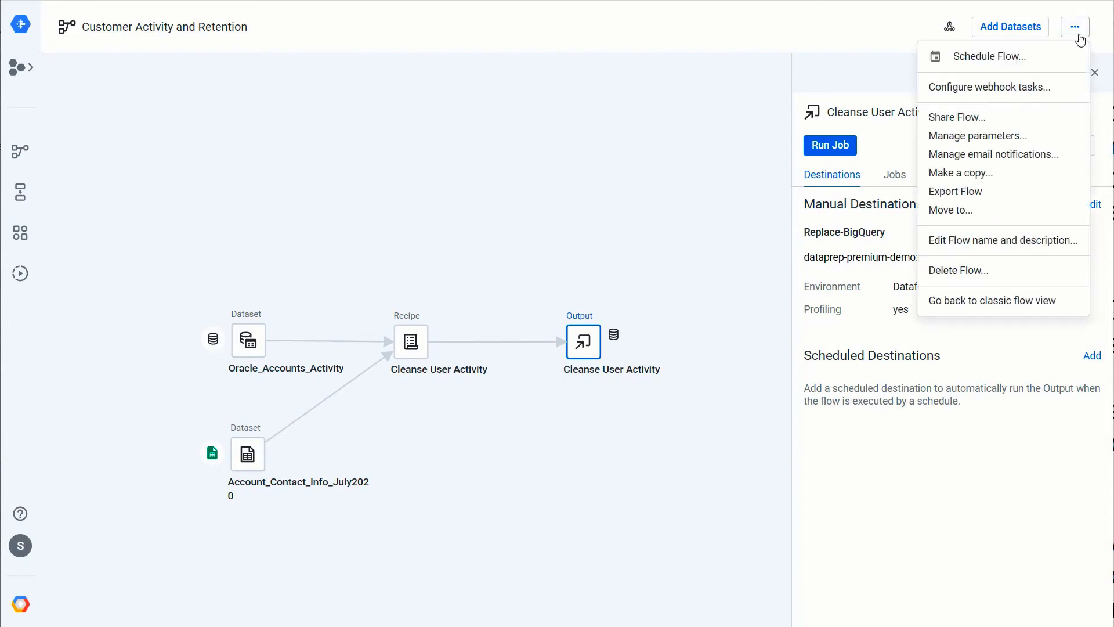
click(991, 87)
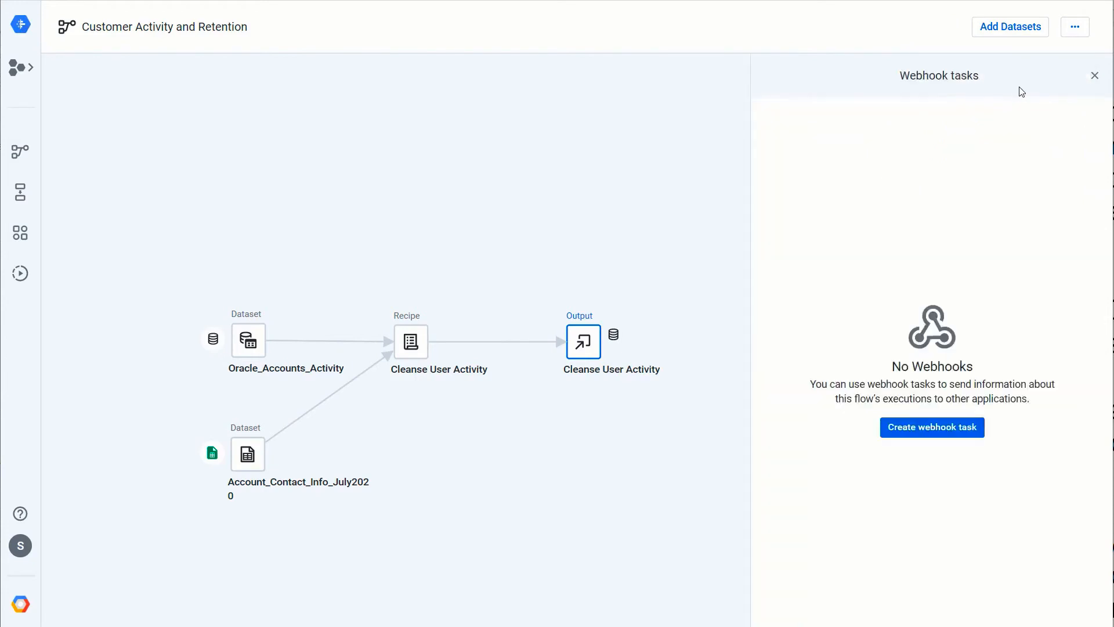
mouse_move(897, 311)
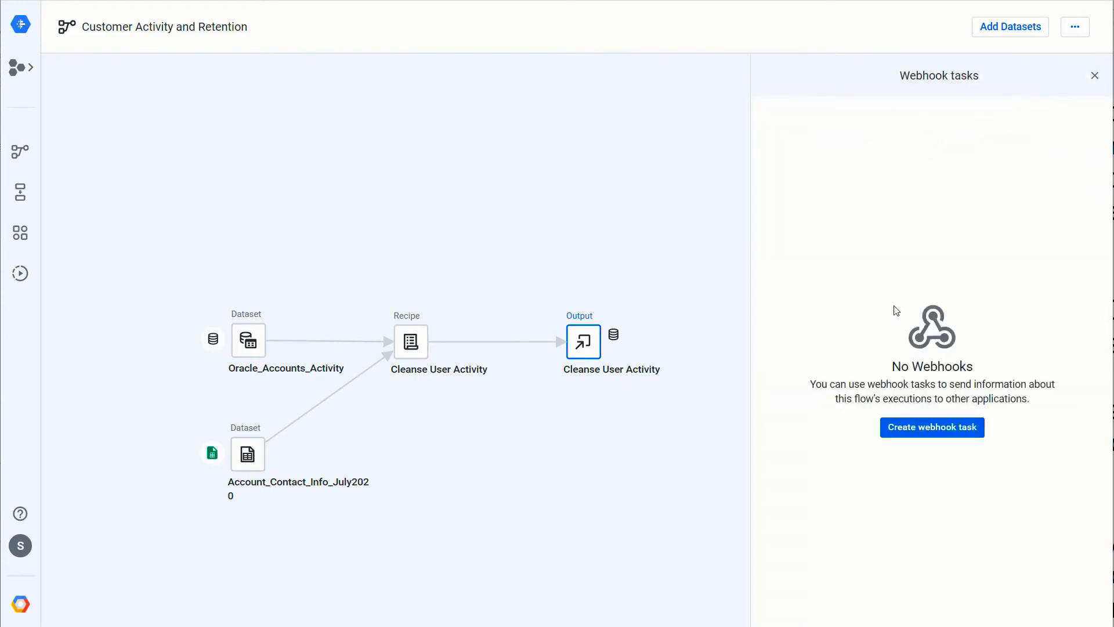
mouse_move(778, 31)
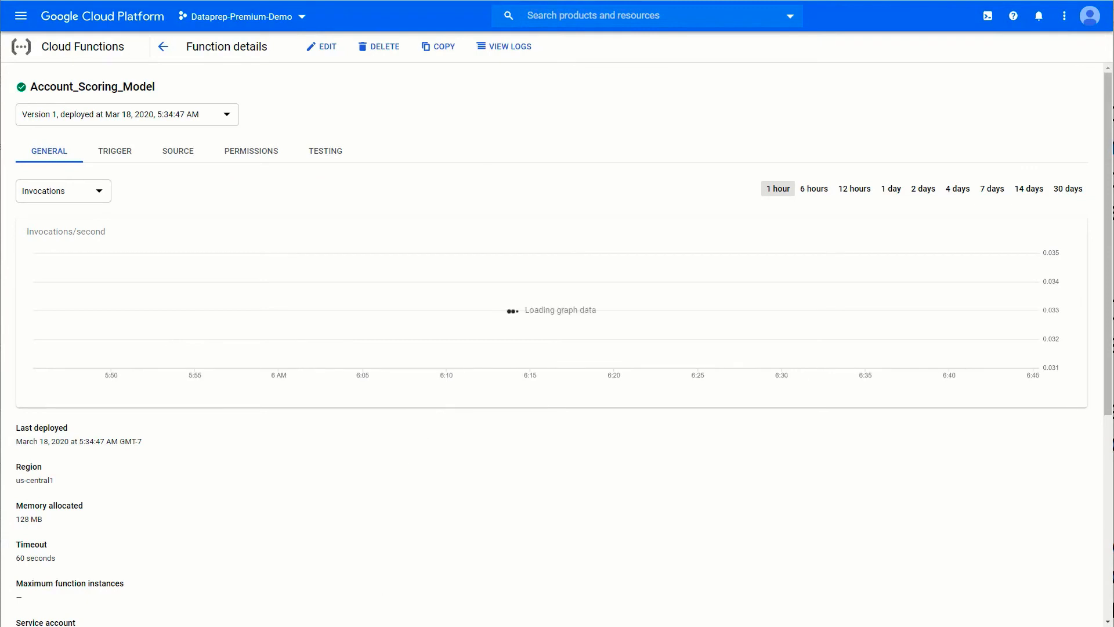
mouse_move(322, 613)
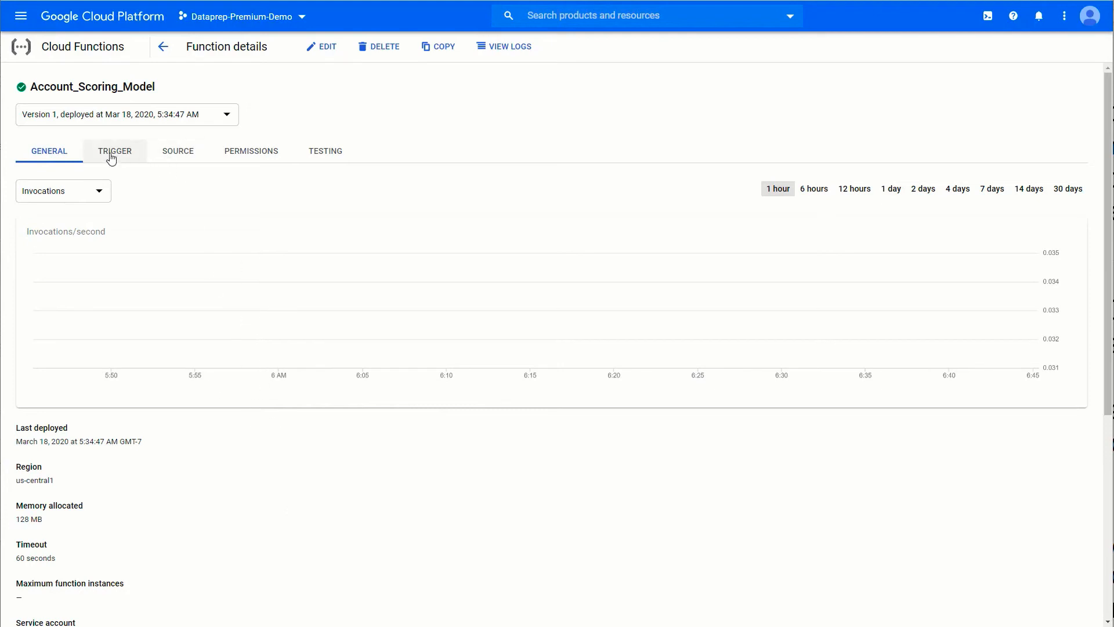
Copy the Account_Scoring_Model function's HTTP trigger URL link address.
right_click(120, 236)
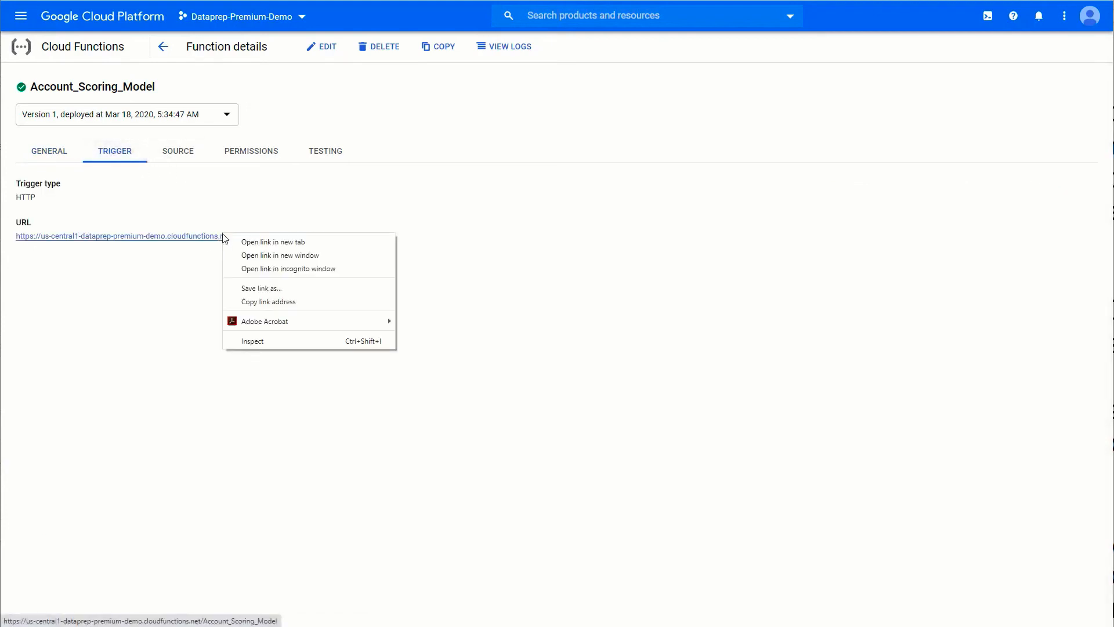
click(641, 260)
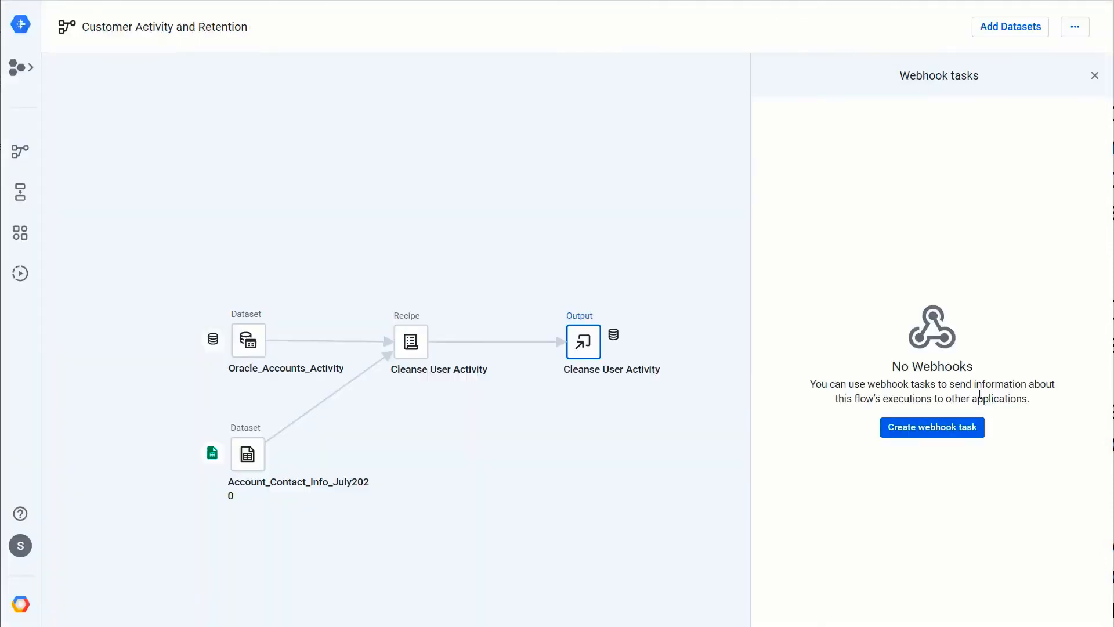
Name the webhook Account Scoring, point it at the Account_Scoring_Model URL, triggered on job success.
click(932, 427)
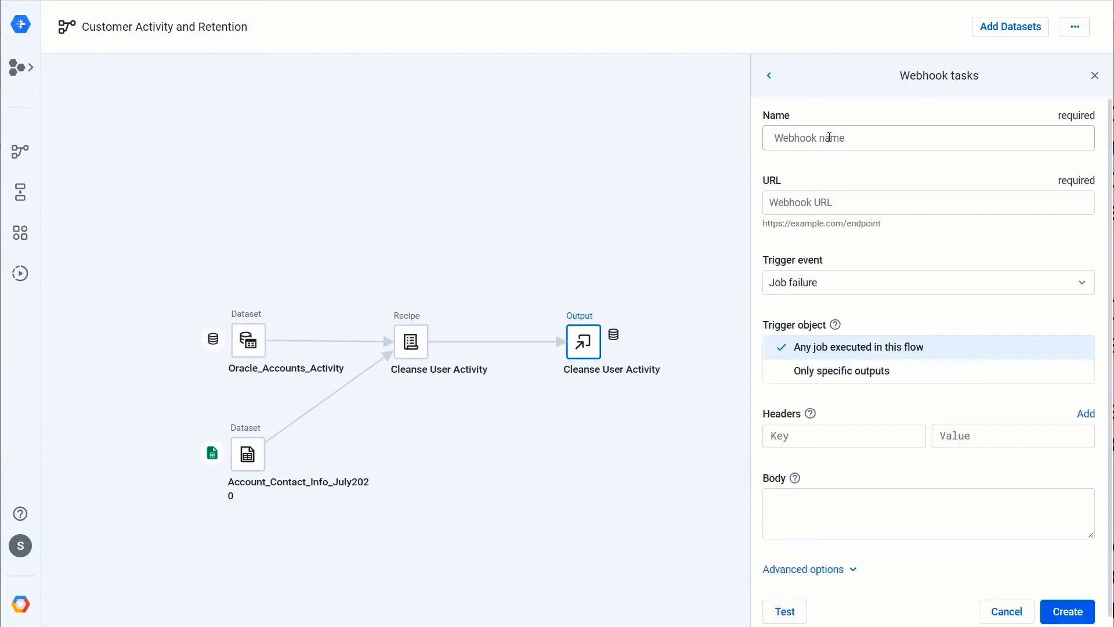
text(Account Sc)
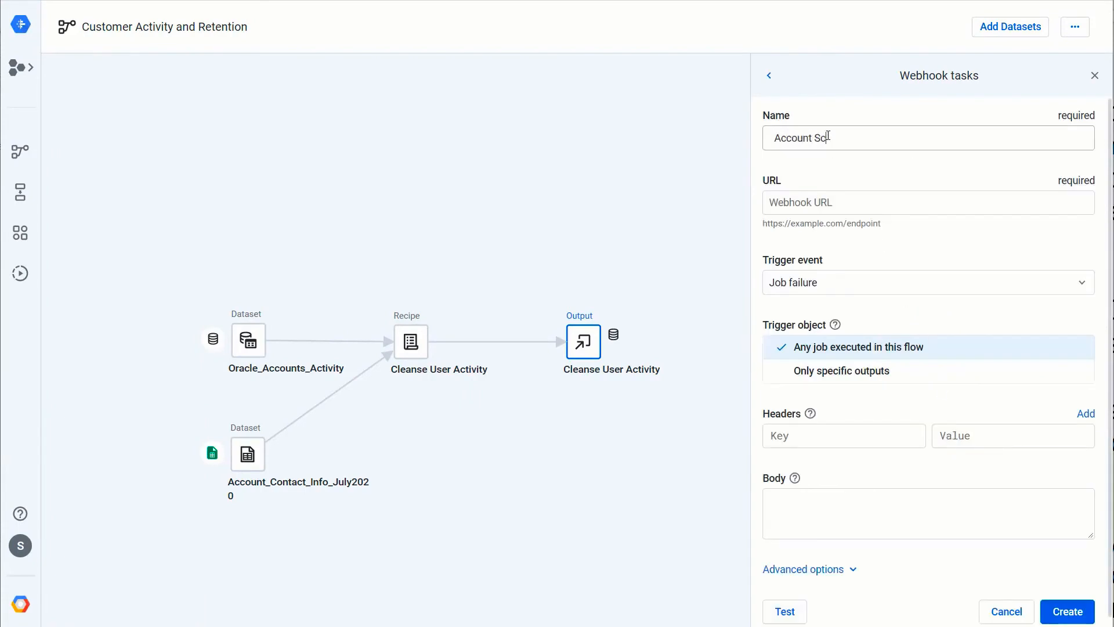
text(https://us-central1-dataprep-premium-demo.cloudfunctions.net/Account_Scoring_Model)
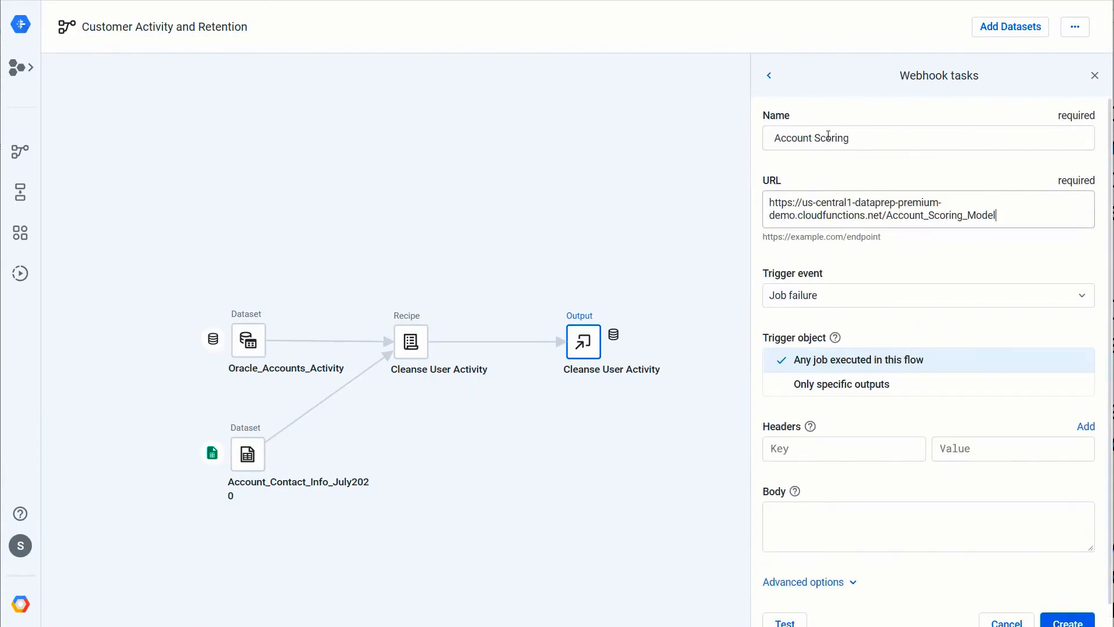
click(927, 295)
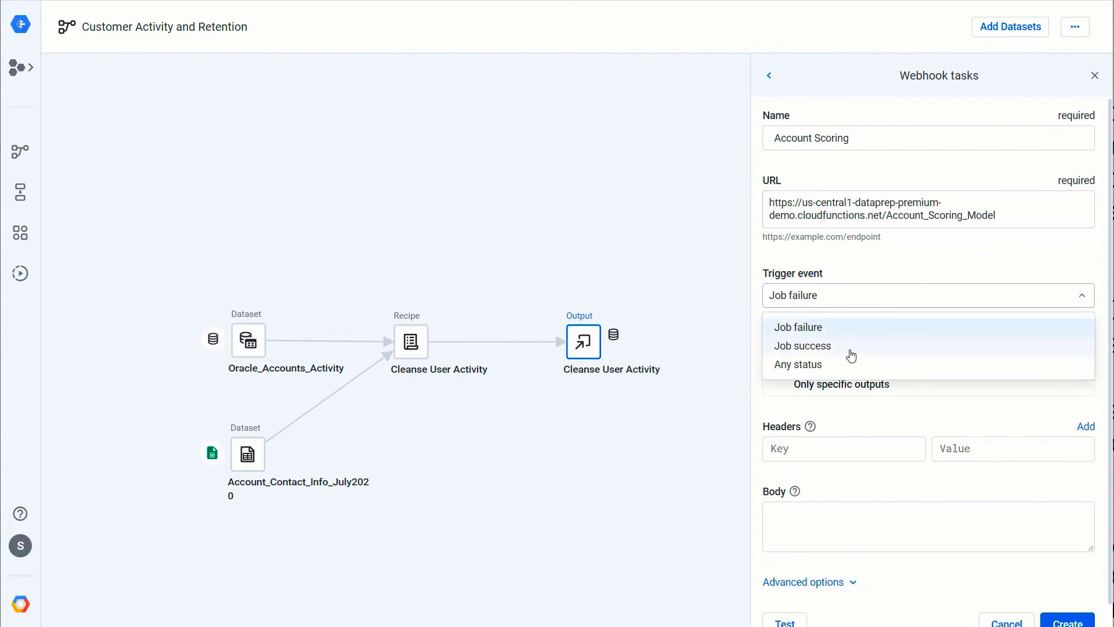
click(804, 346)
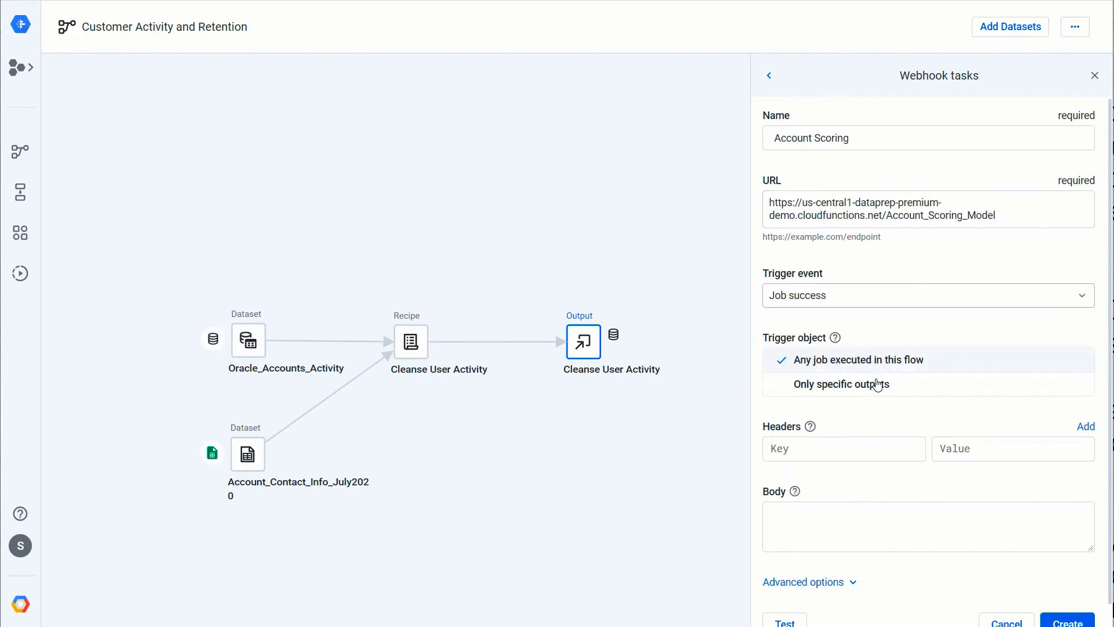
Add header Output = $Status, send a test request, and create the webhook task.
click(785, 622)
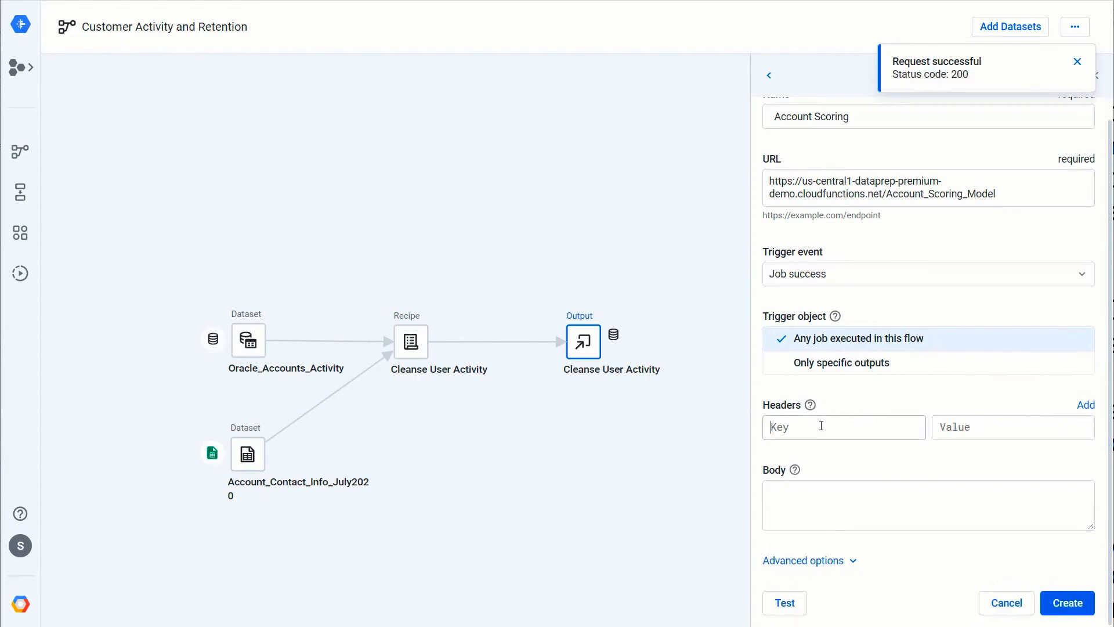
text(Output)
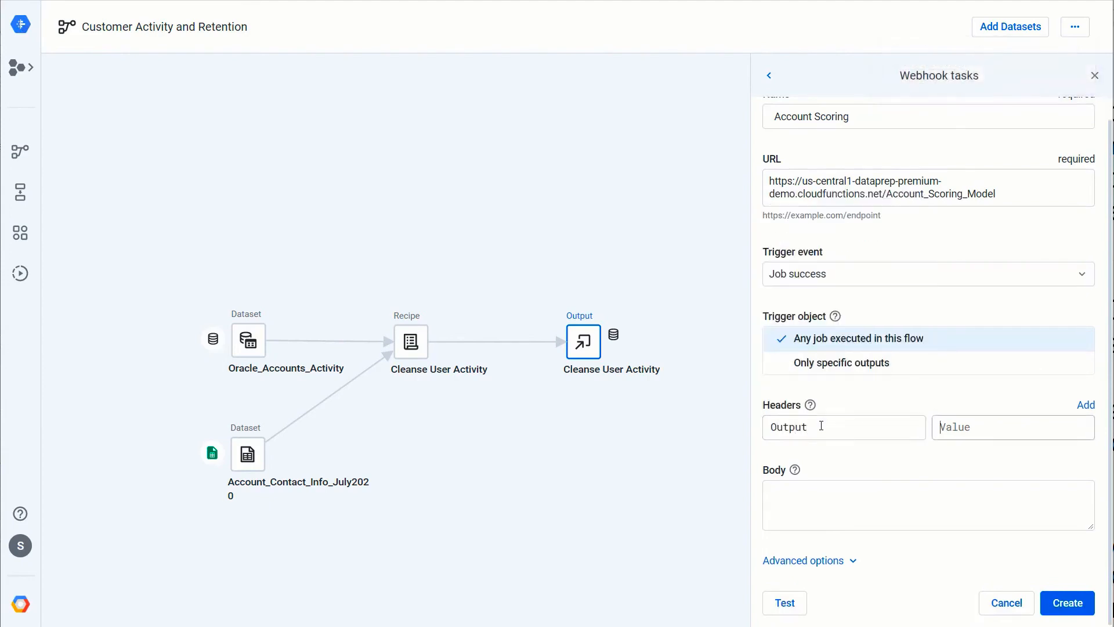
text($)
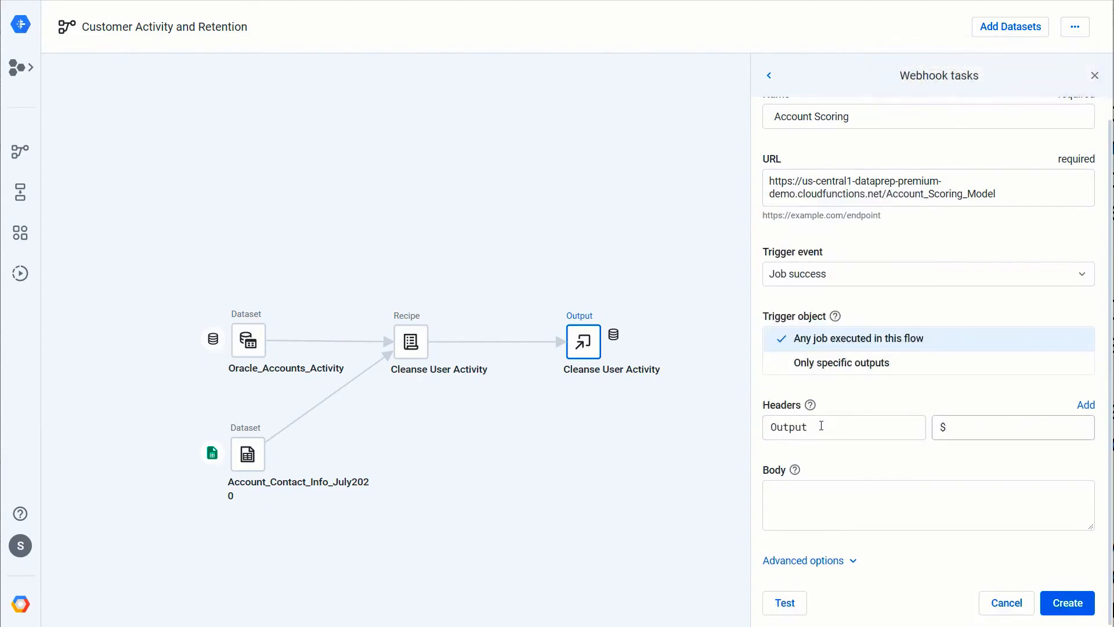
text(Status)
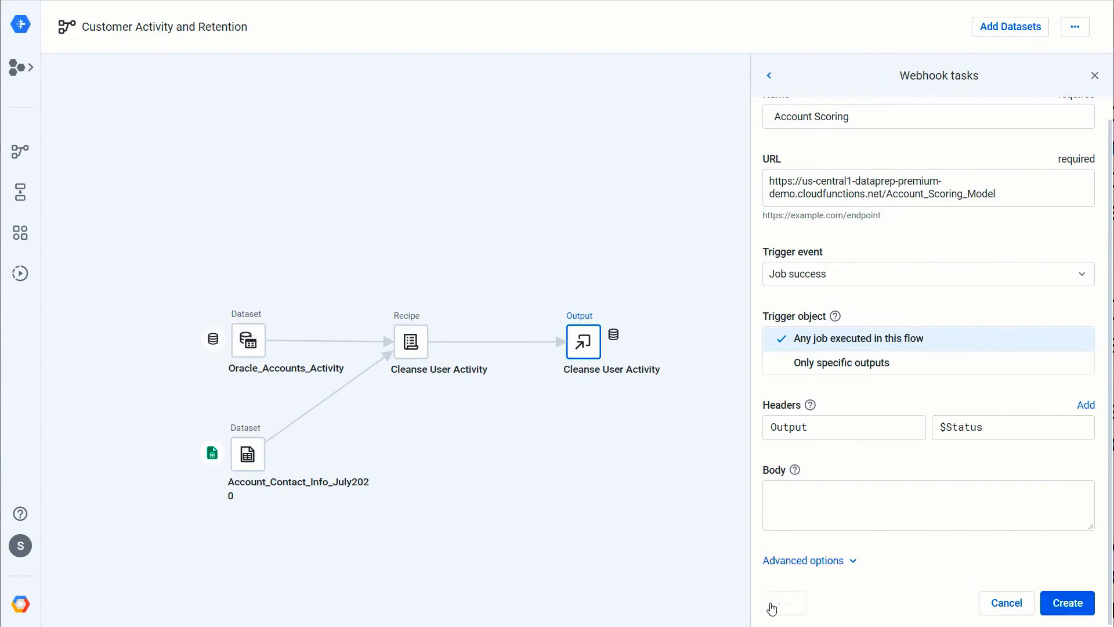
click(785, 602)
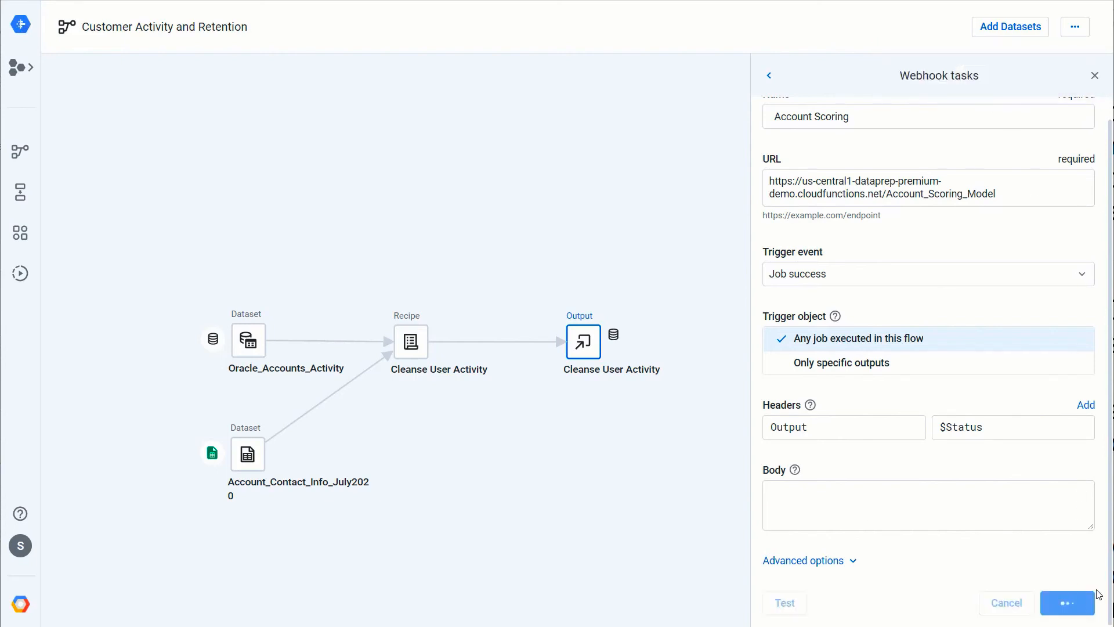
click(1068, 603)
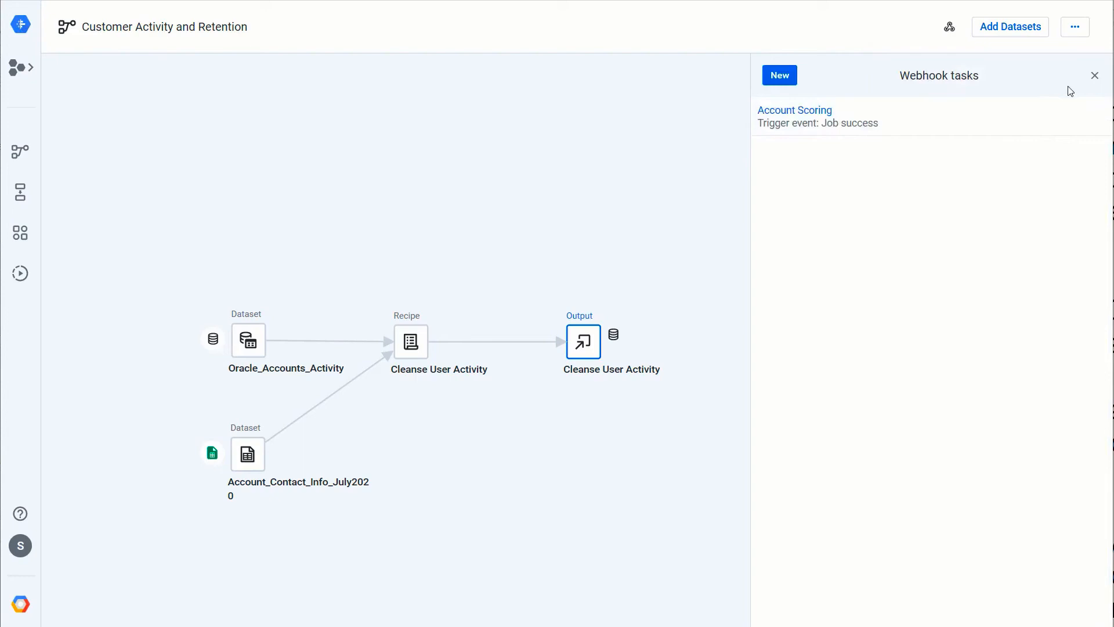
click(1095, 75)
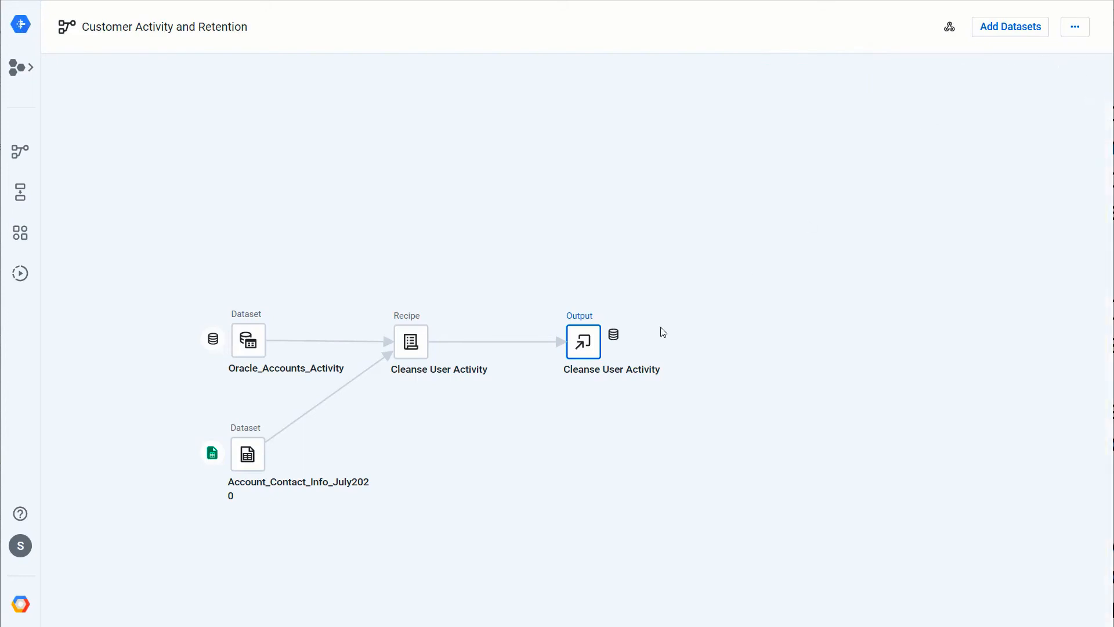
Start a Dataflow job run from the Cleanse User Activity output's details.
click(581, 341)
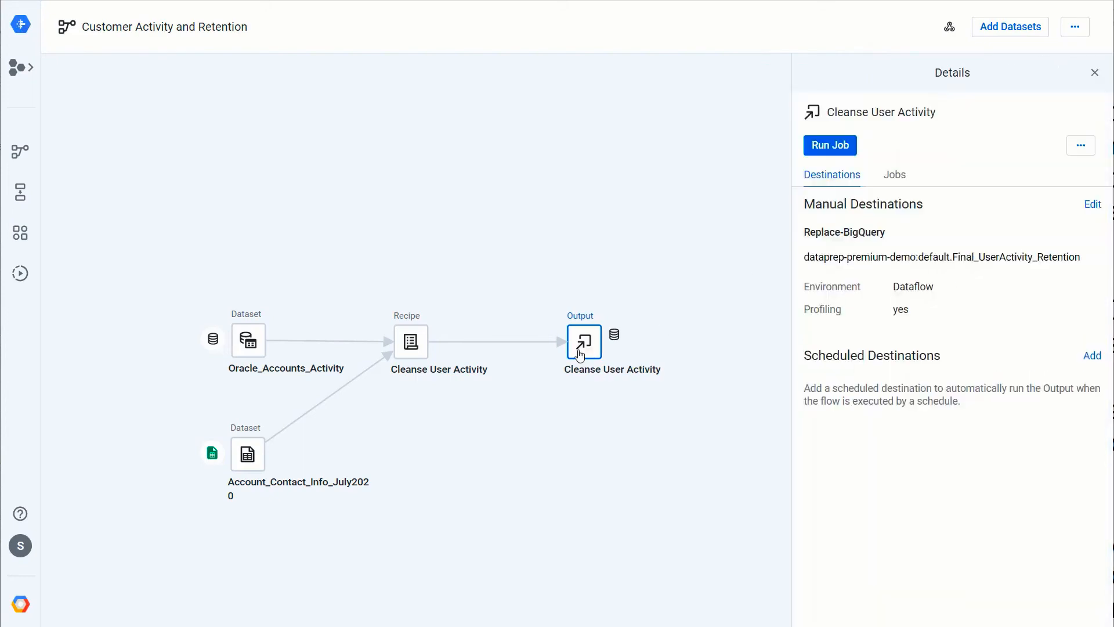
click(829, 145)
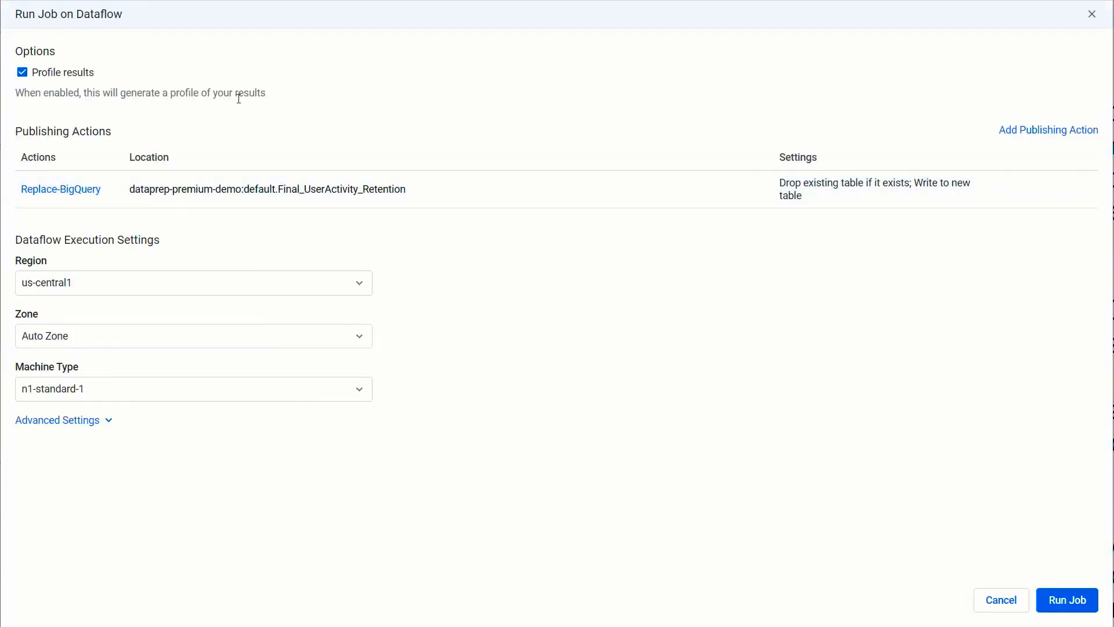
mouse_move(105, 82)
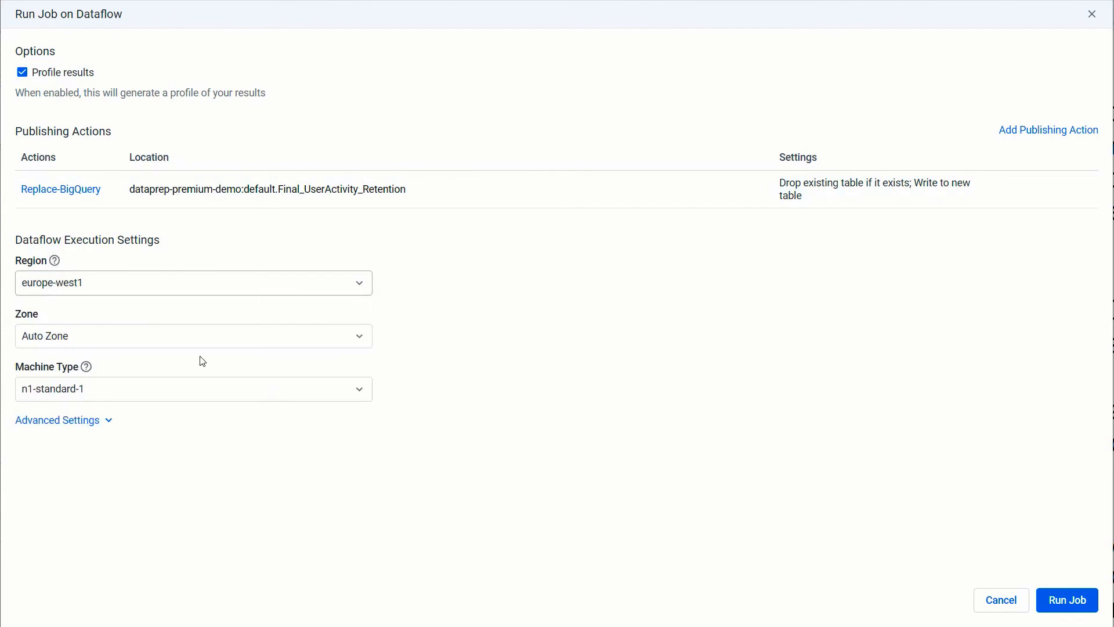
Set the job zone to europe-west1-b and machine type to n1-standard-8.
click(192, 335)
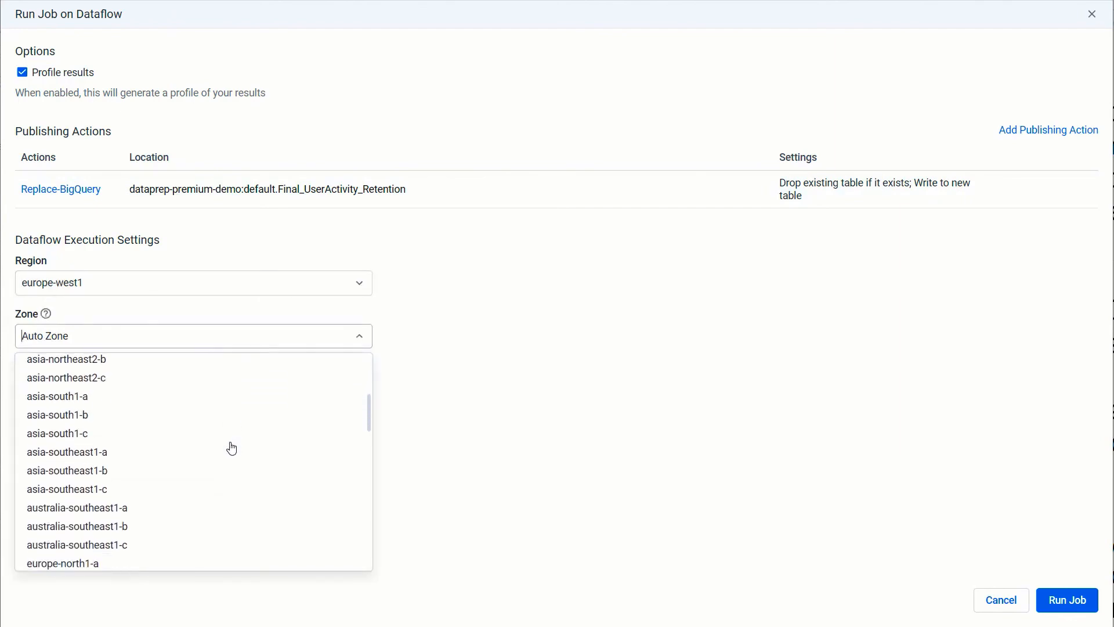
scroll(down, 3)
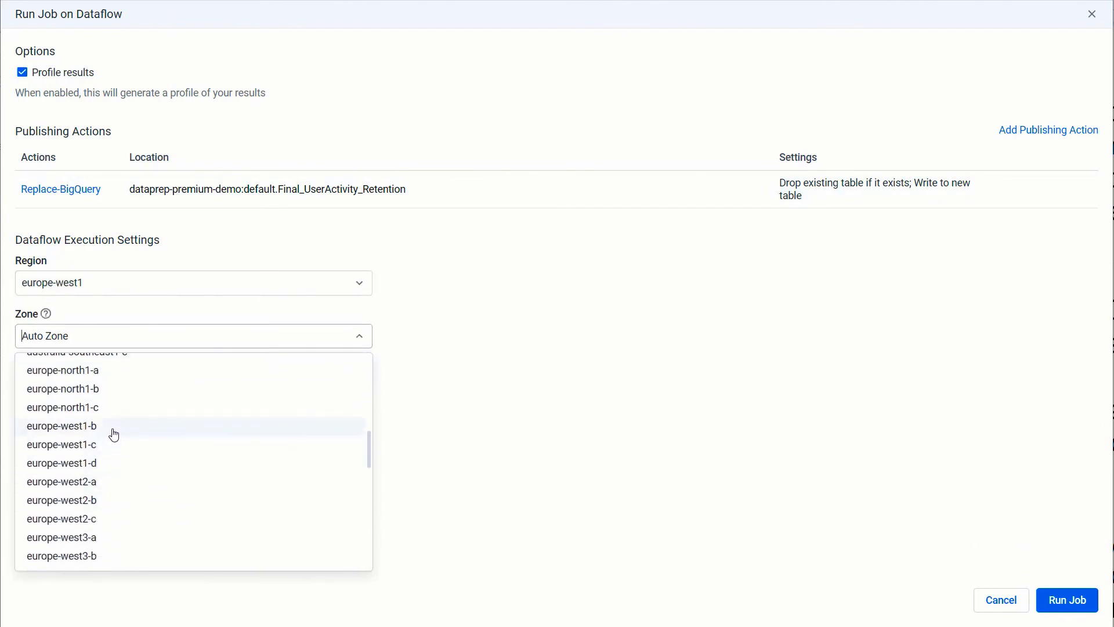
click(62, 426)
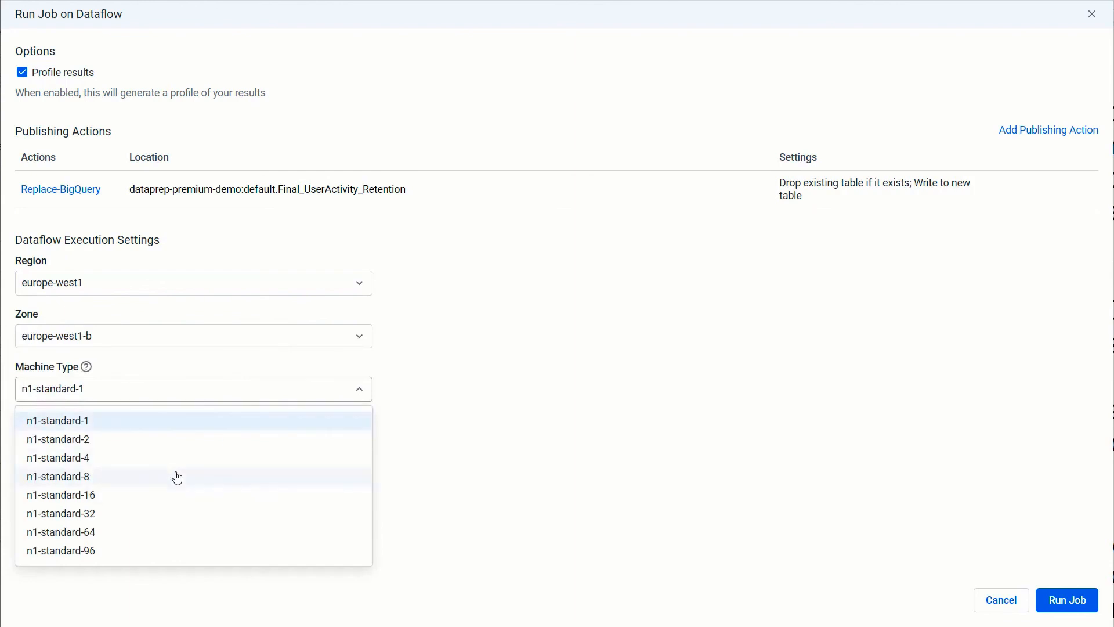
click(58, 476)
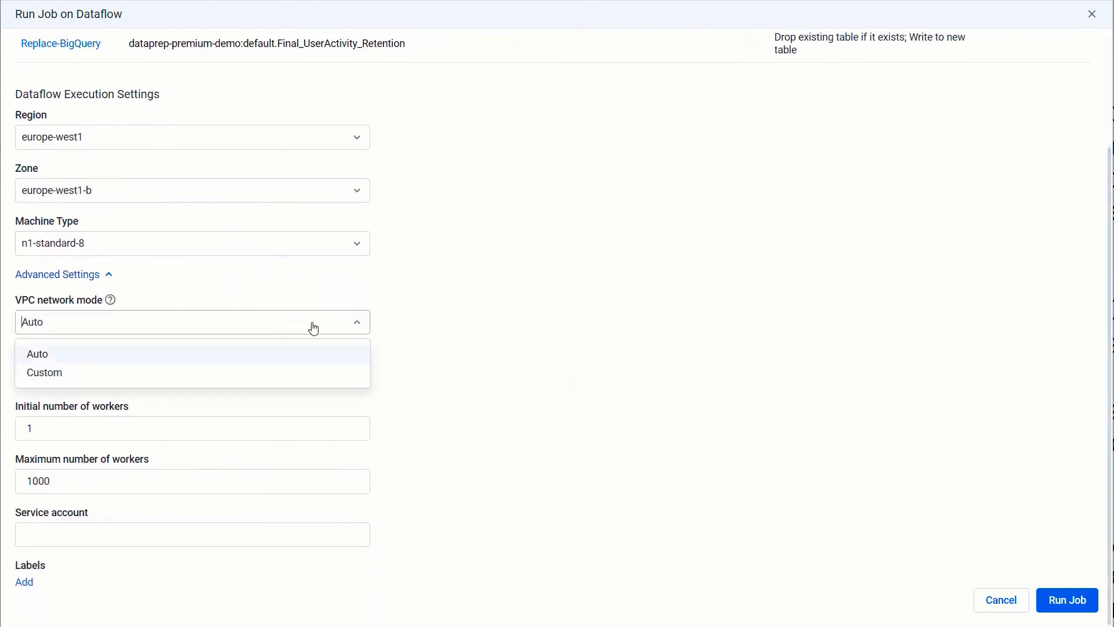
Switch VPC network mode to Custom with internal-only worker IP addresses.
click(44, 373)
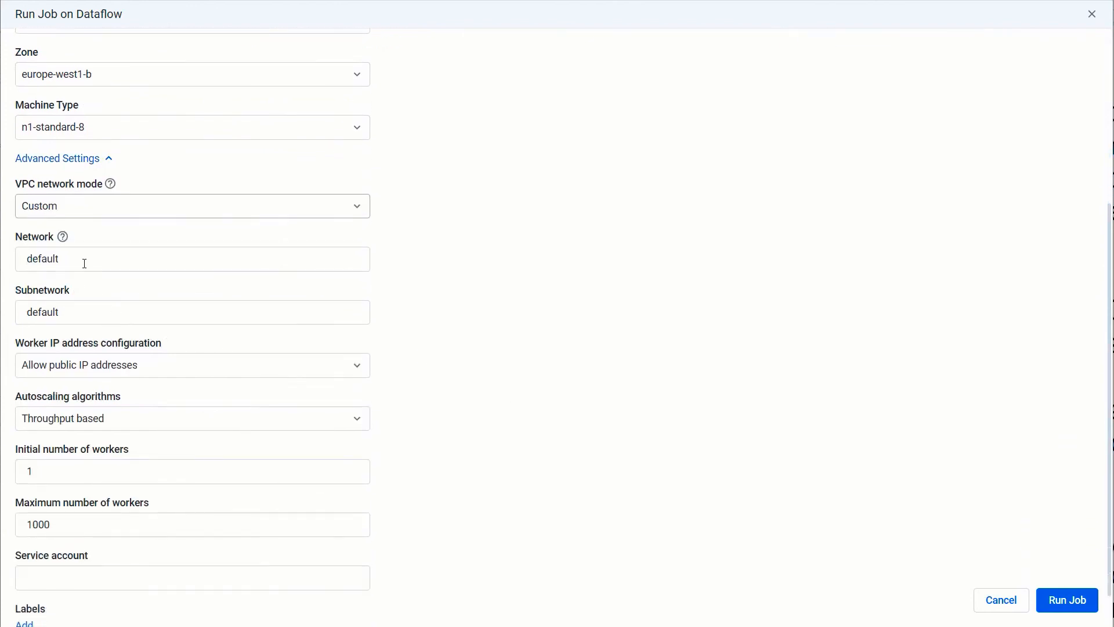
click(192, 364)
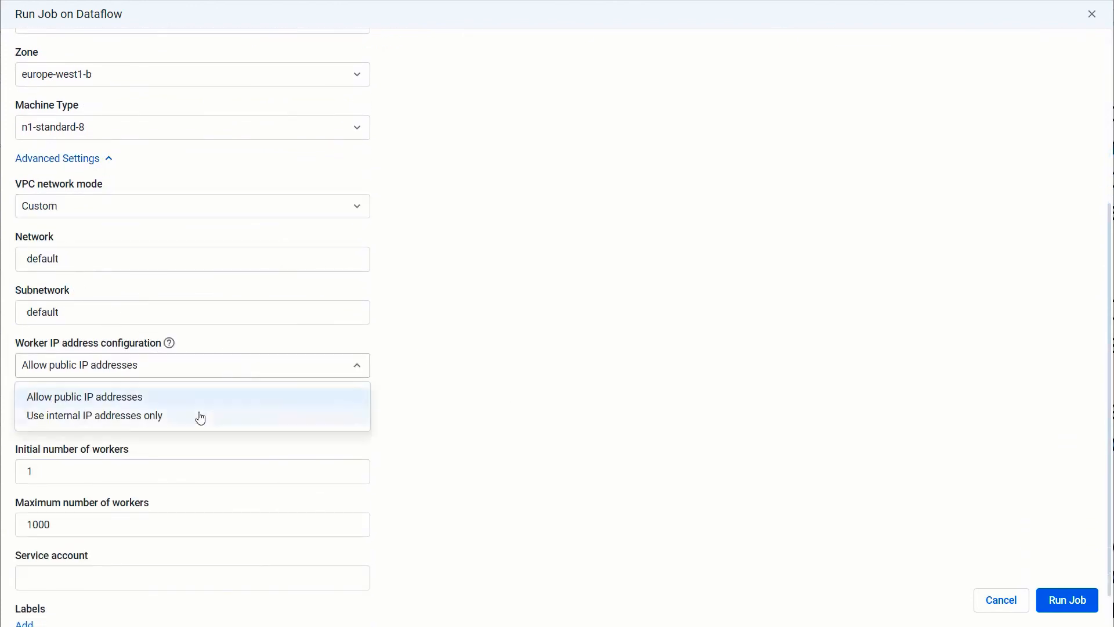
click(94, 416)
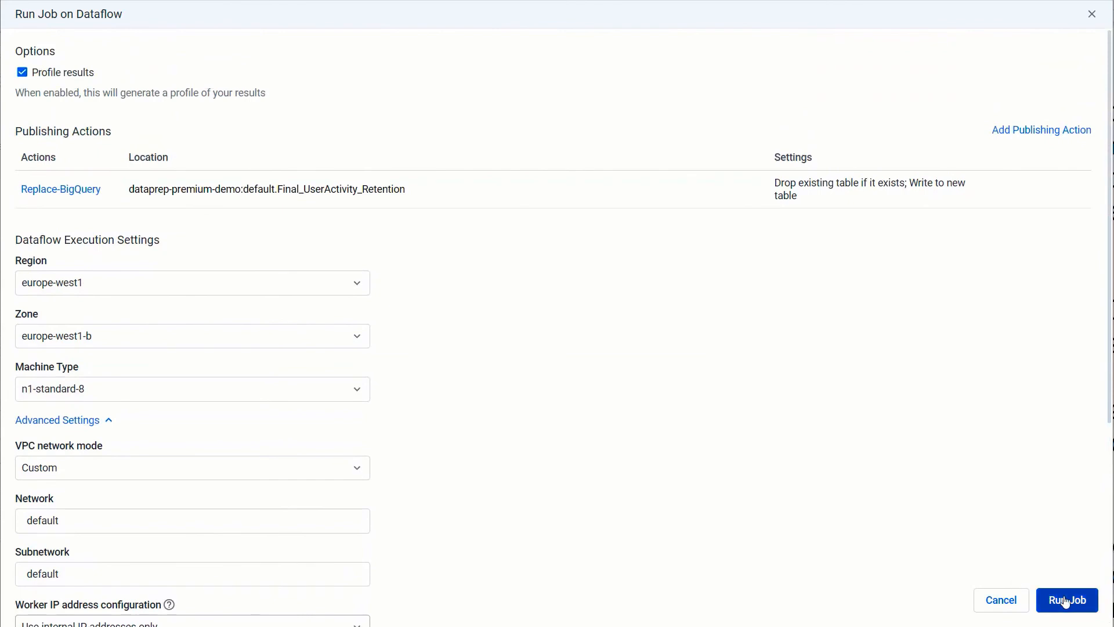
Run the Dataflow job and view it in progress under the output's Jobs list.
click(1067, 600)
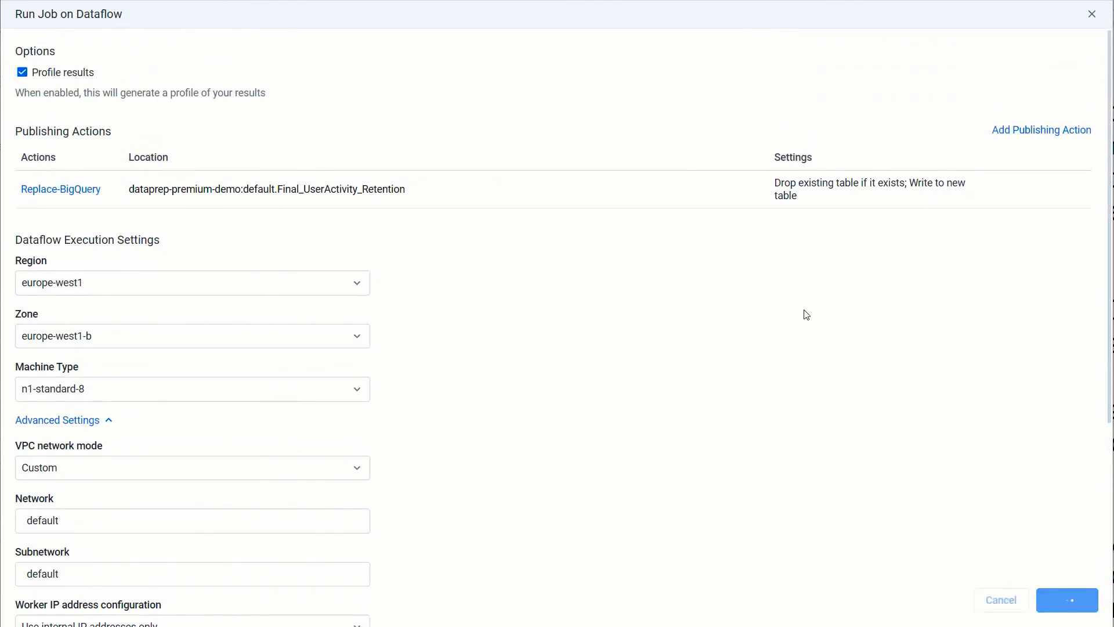
click(1066, 600)
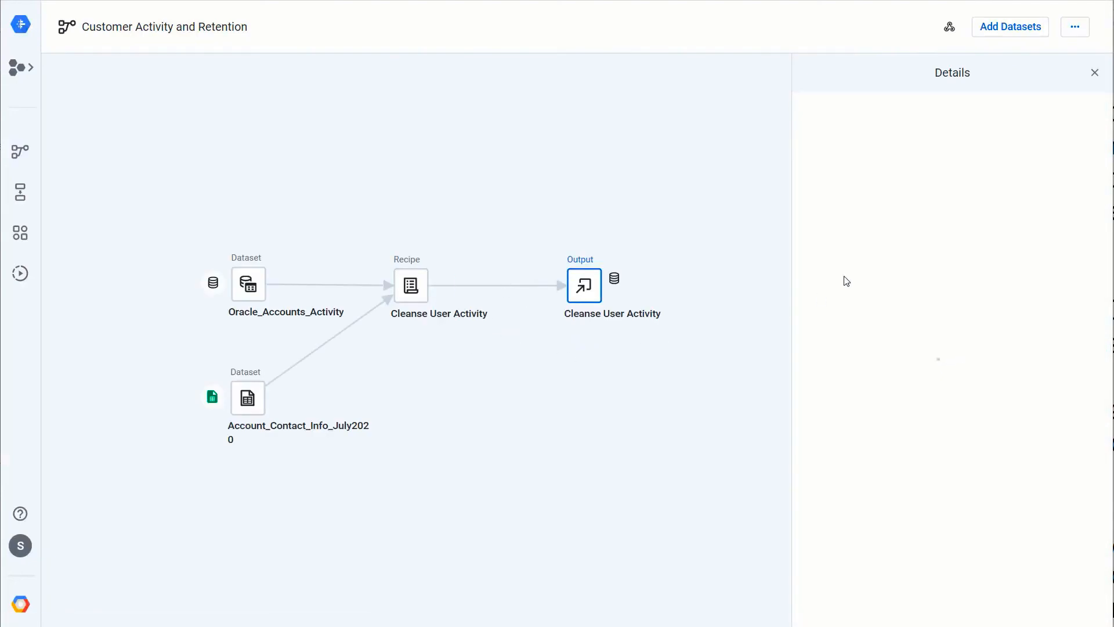
click(584, 285)
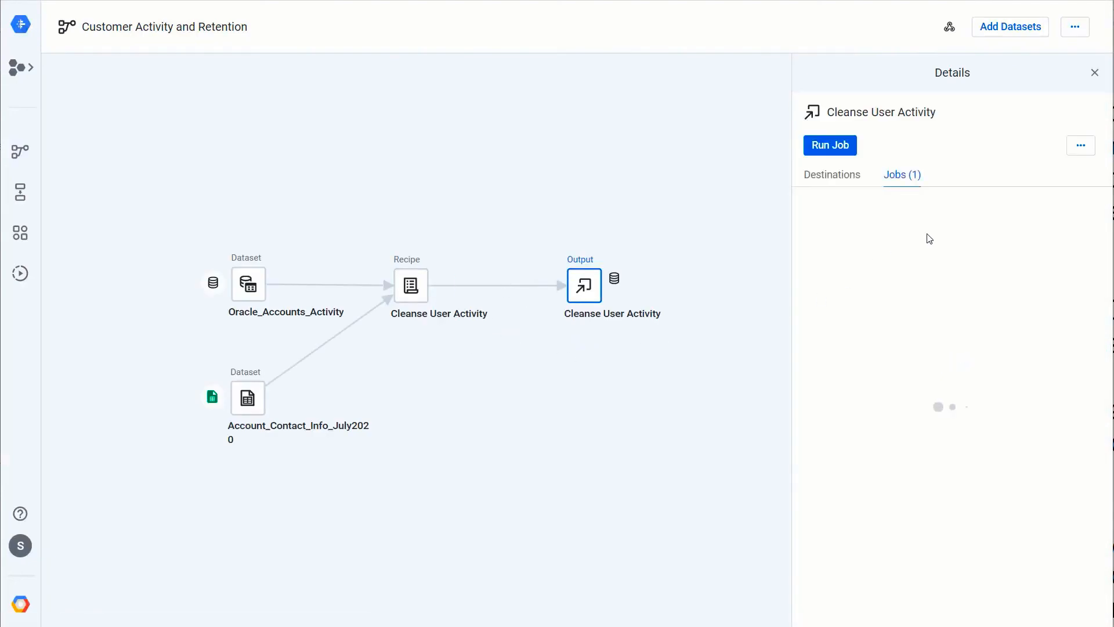
click(829, 145)
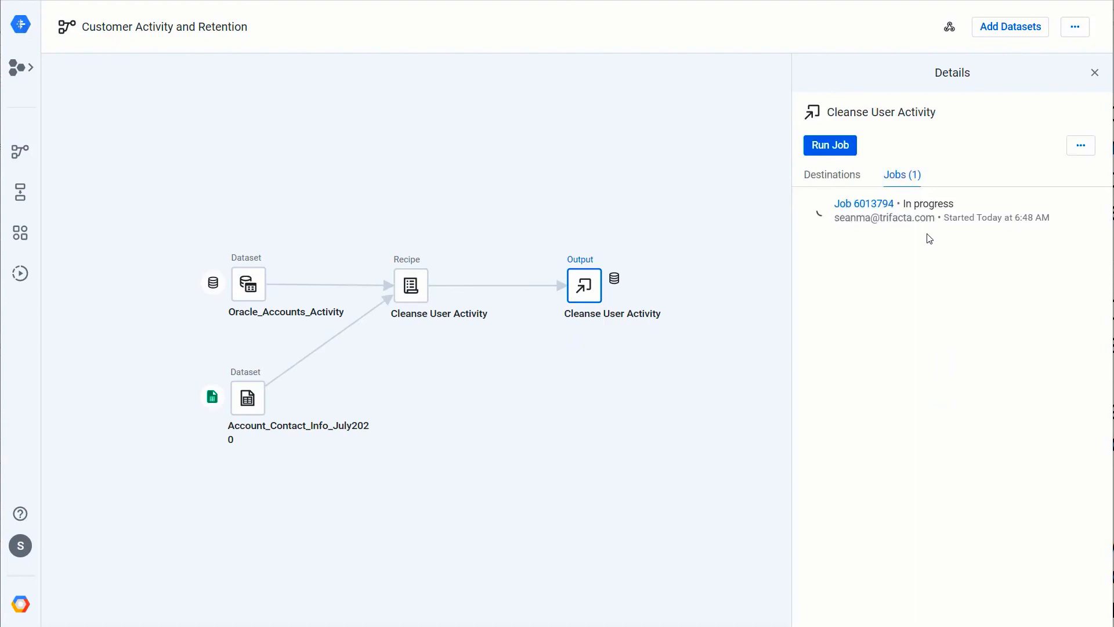